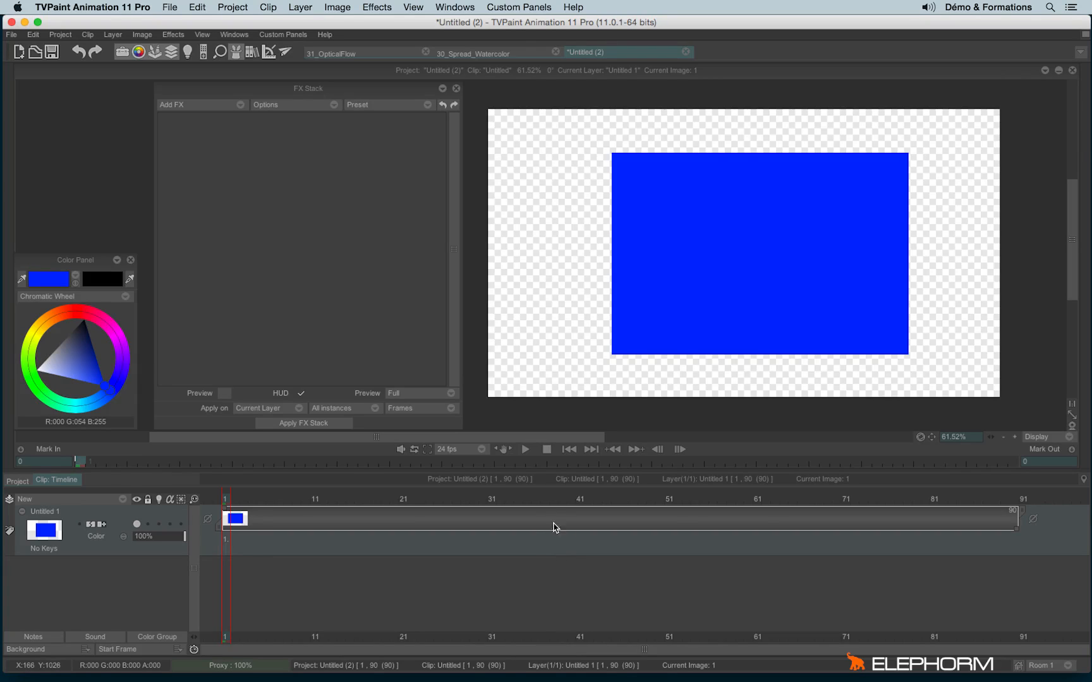
{"action": "mouse_move", "coordinate": [529, 564]}
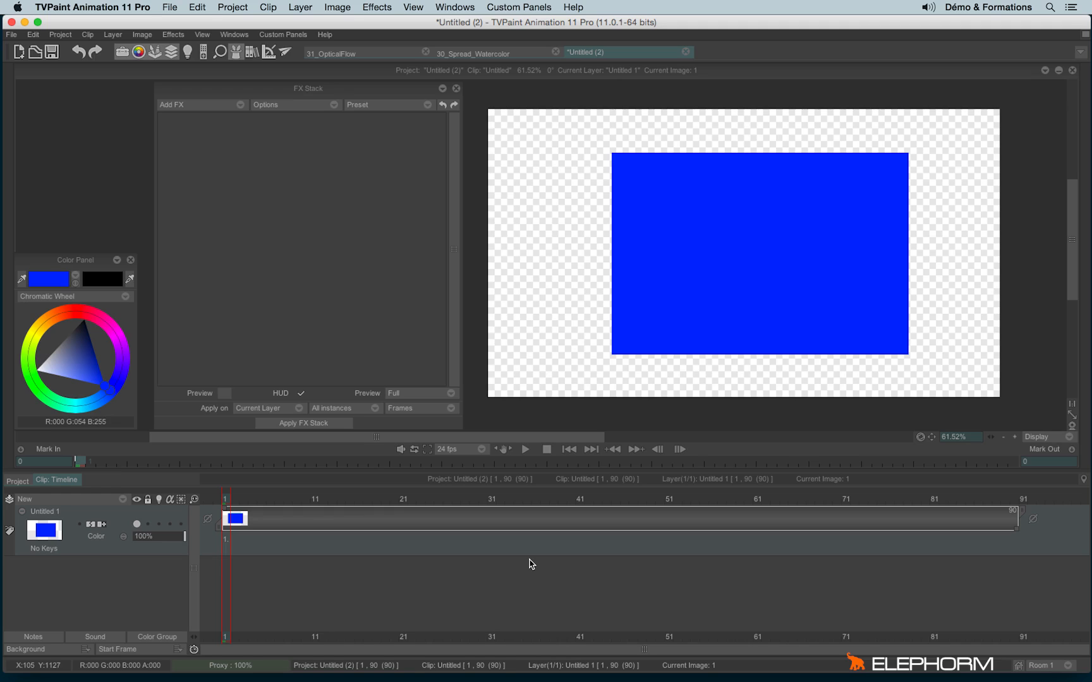
{"action": "mouse_move", "coordinate": [197, 139]}
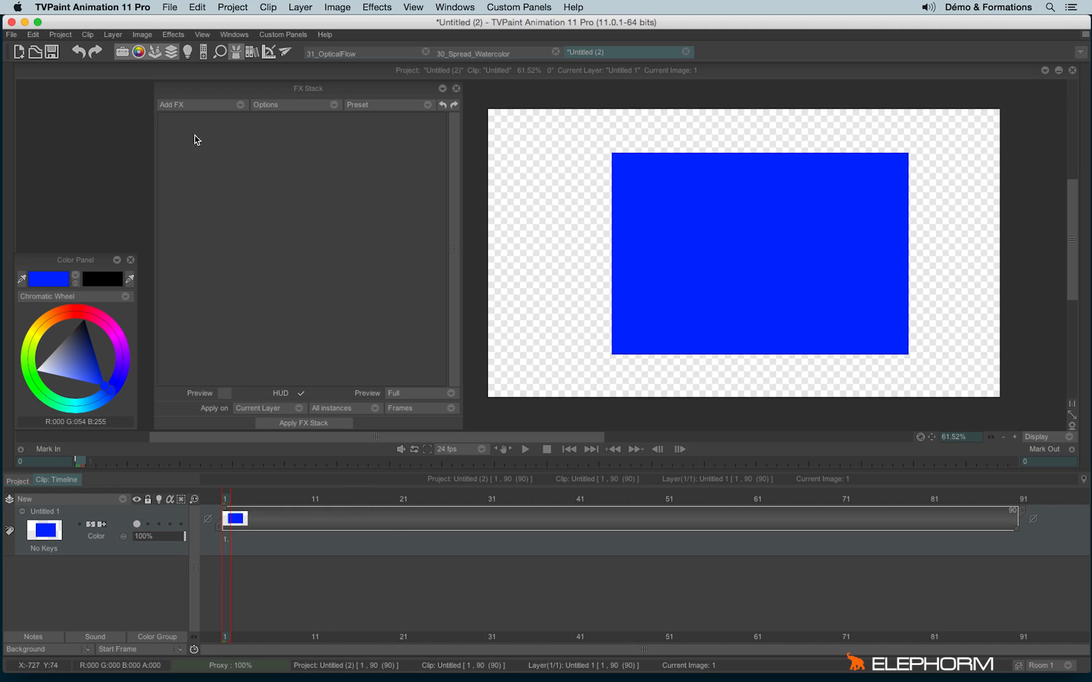
Add a Transition > Fade effect keyed to 100% transparency at image 90.
{"action": "left_click", "coordinate": [172, 104]}
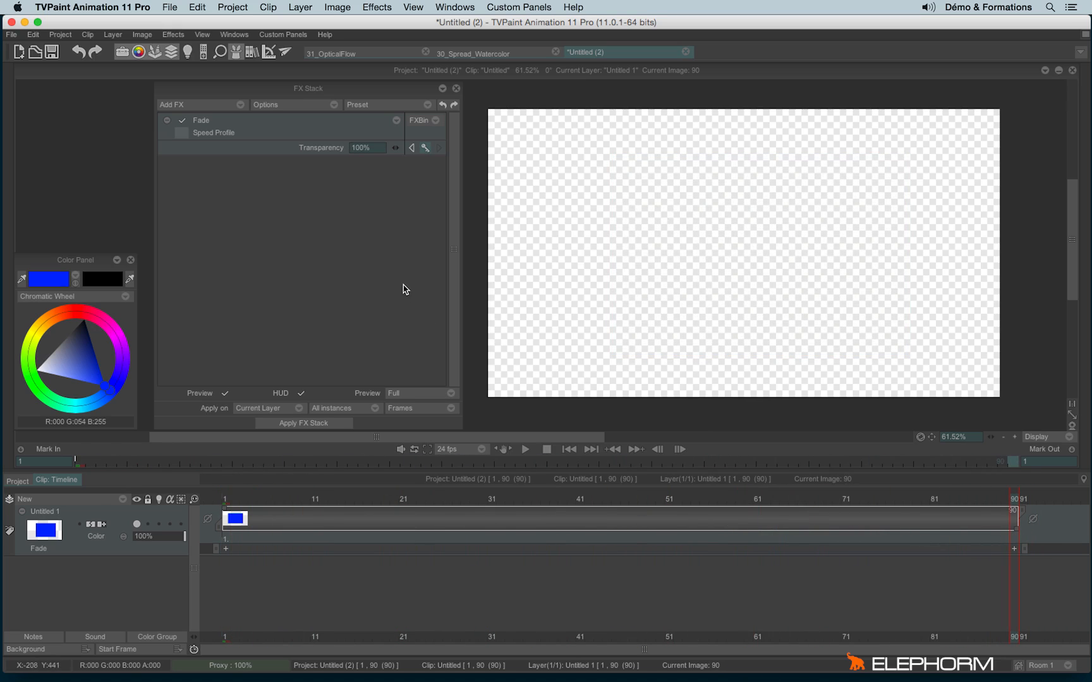
{"action": "mouse_move", "coordinate": [391, 291]}
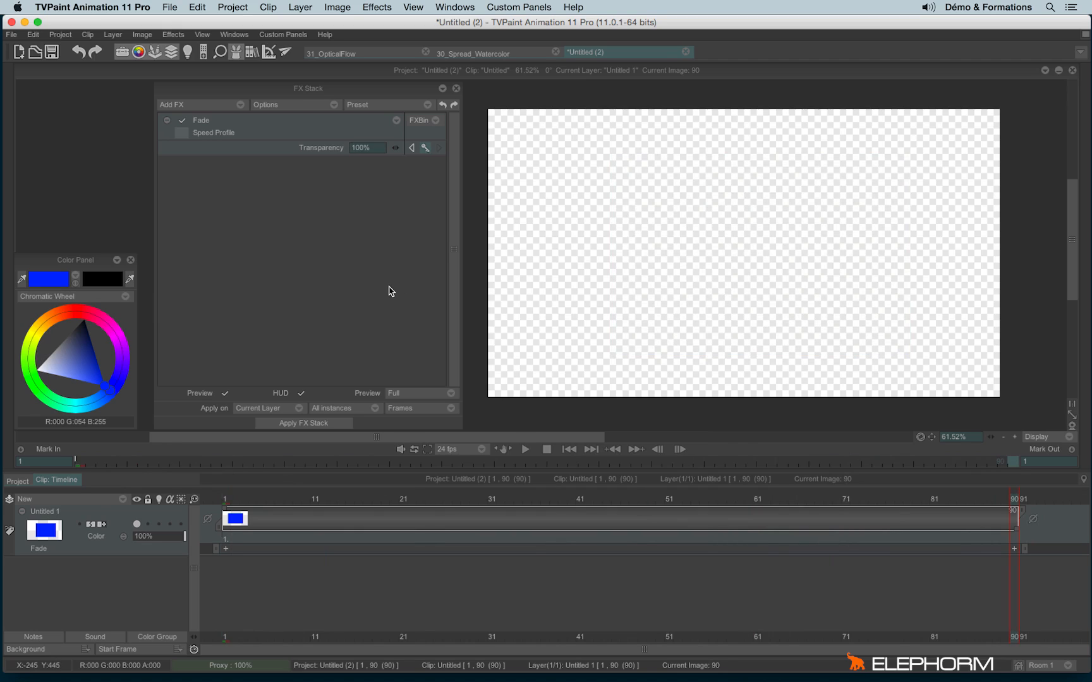
{"action": "mouse_move", "coordinate": [387, 289]}
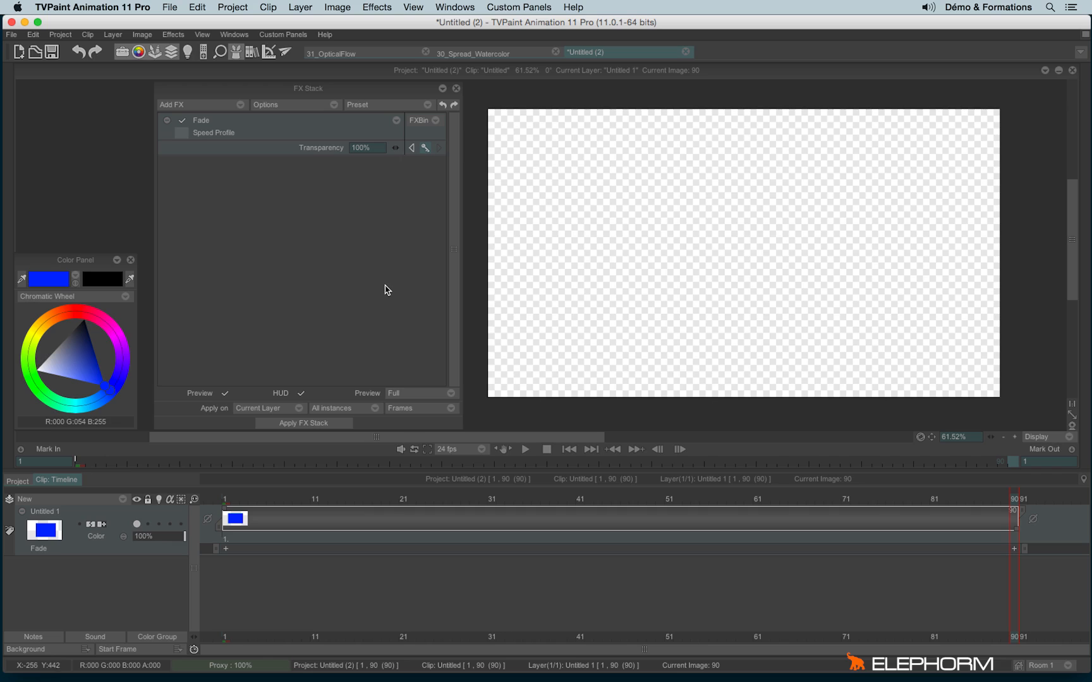
{"action": "mouse_move", "coordinate": [330, 321]}
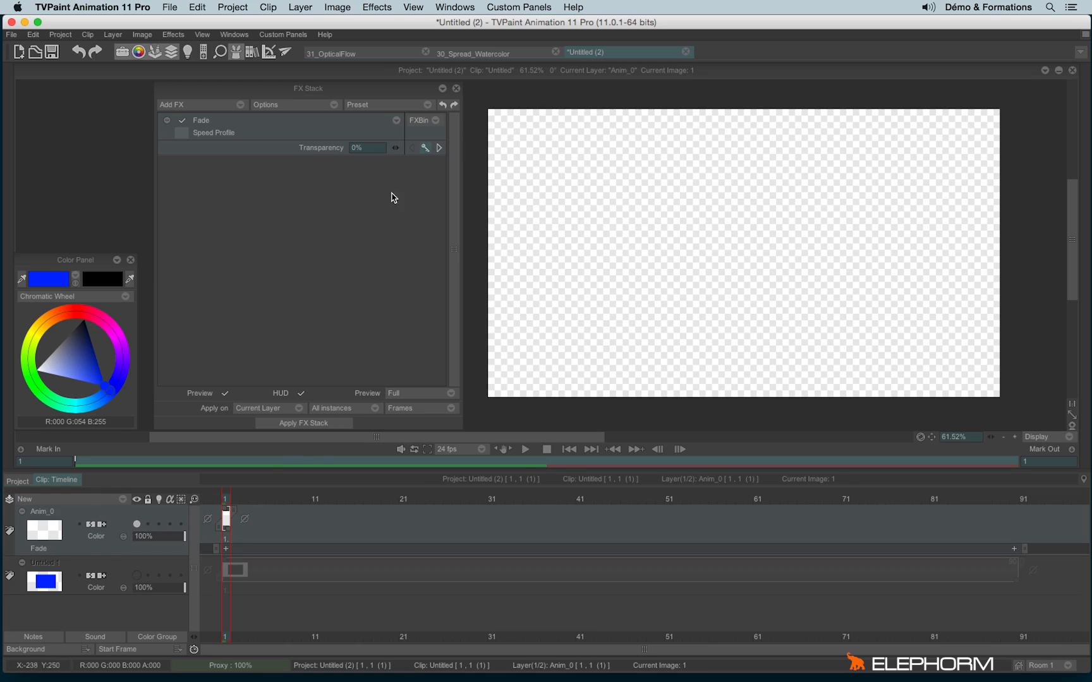
Delete all effects from the FX Stack via its Options menu.
{"action": "left_click", "coordinate": [286, 105]}
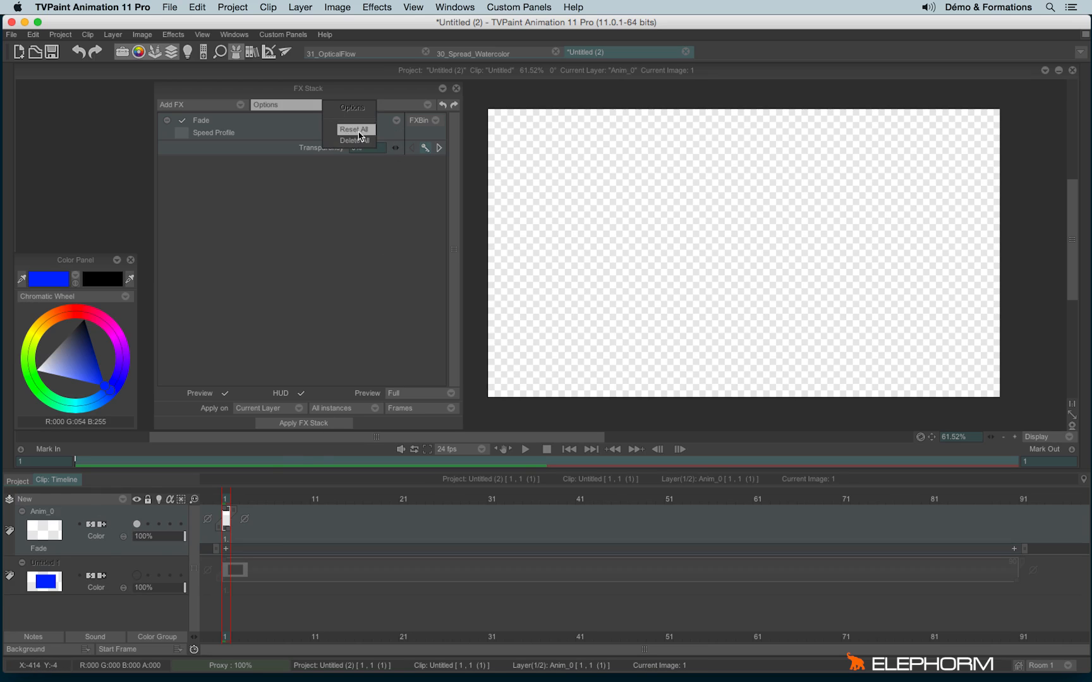
{"action": "left_click", "coordinate": [355, 140]}
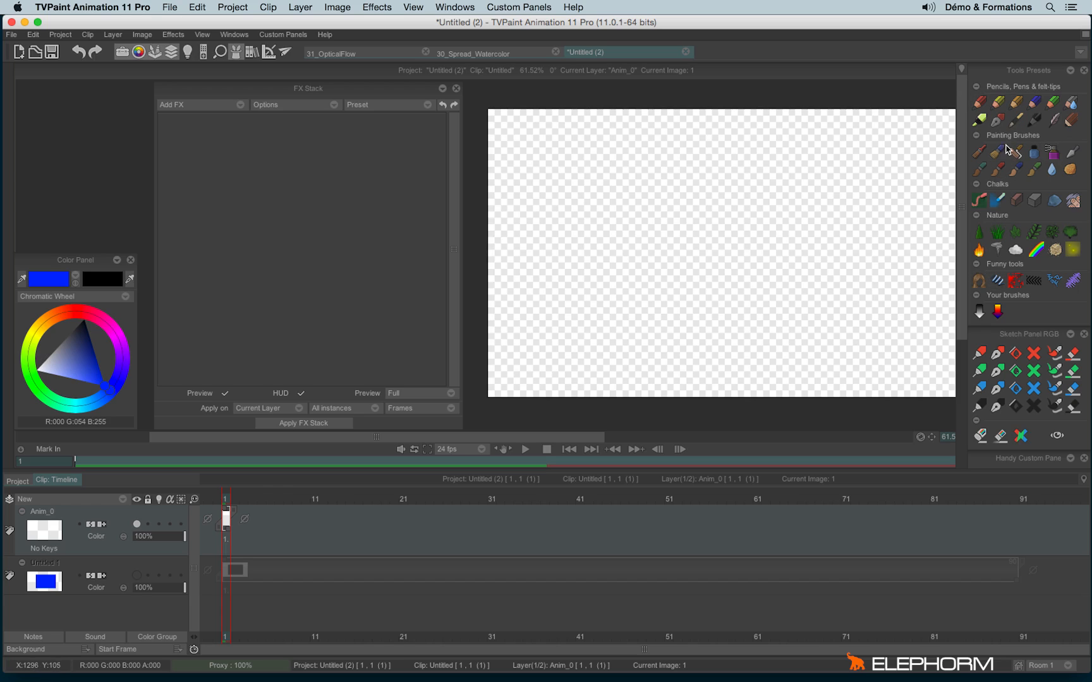
{"action": "mouse_move", "coordinate": [1001, 171]}
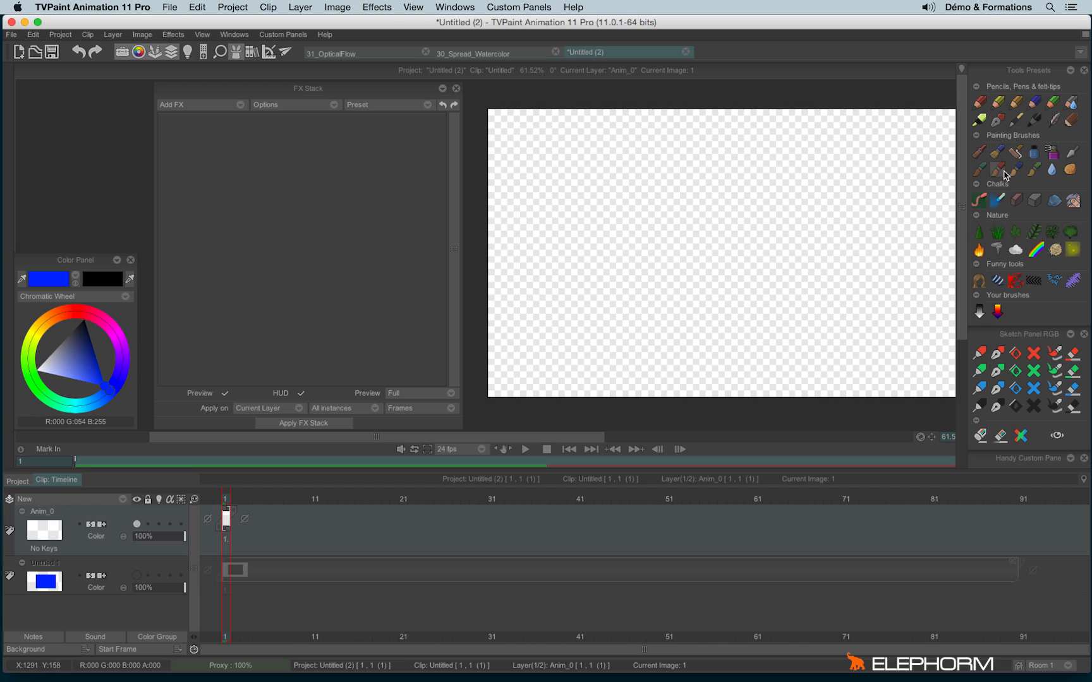
Choose a watercolour brush and paint a large red patch across the canvas.
{"action": "left_click", "coordinate": [668, 323]}
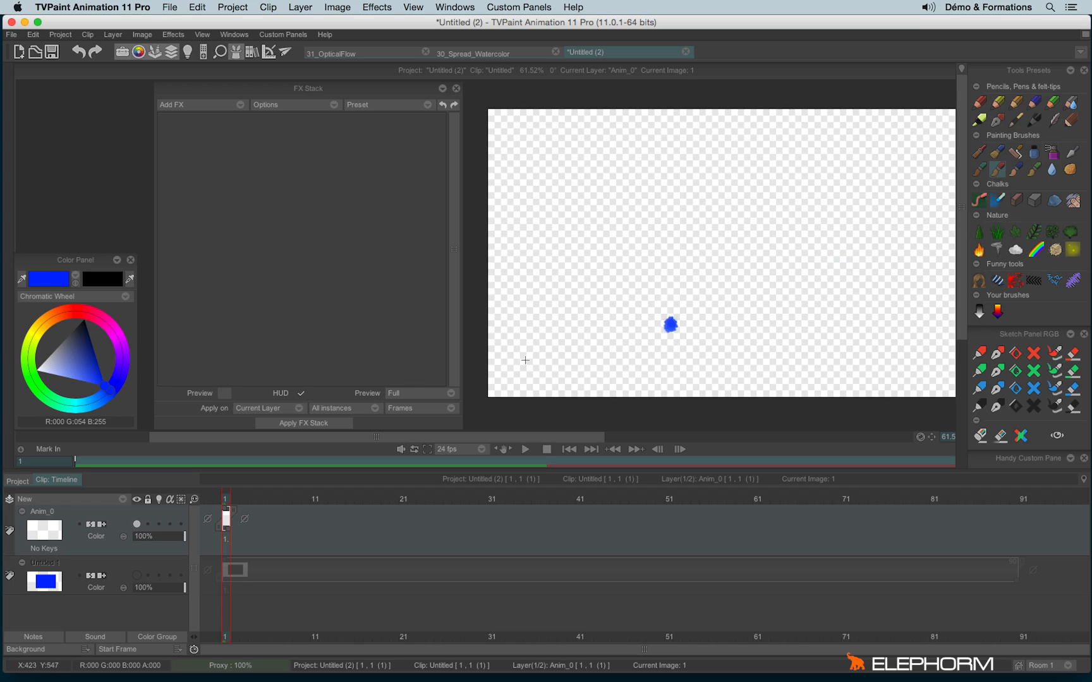
{"action": "left_click", "coordinate": [73, 309]}
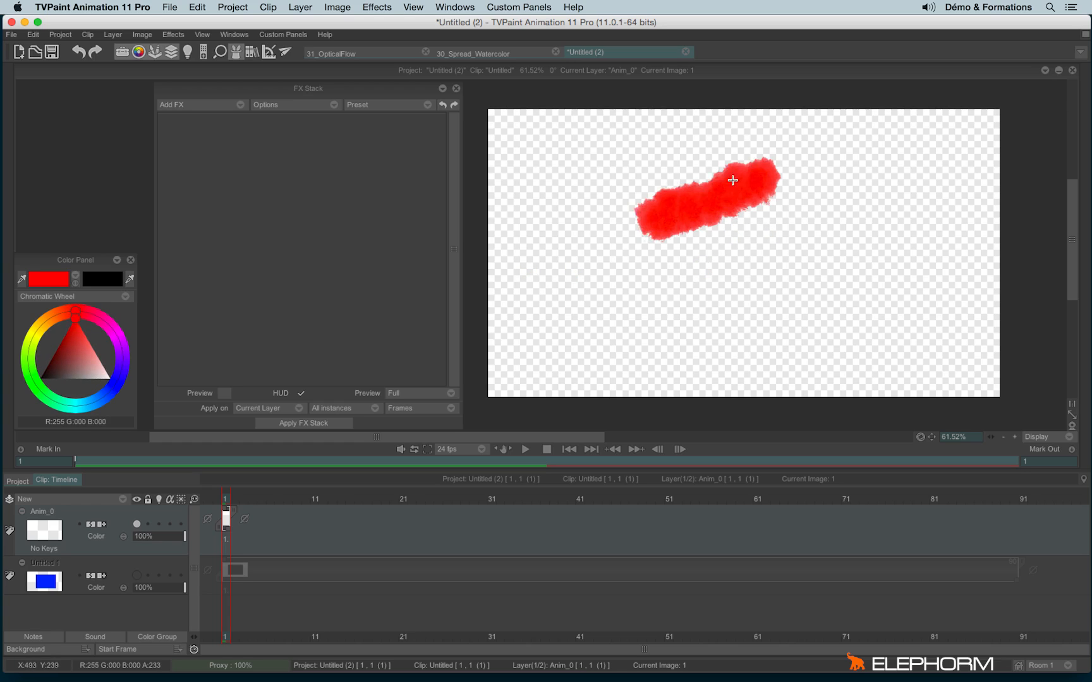
{"action": "left_click_drag", "start_coordinate": [733, 180], "coordinate": [771, 322]}
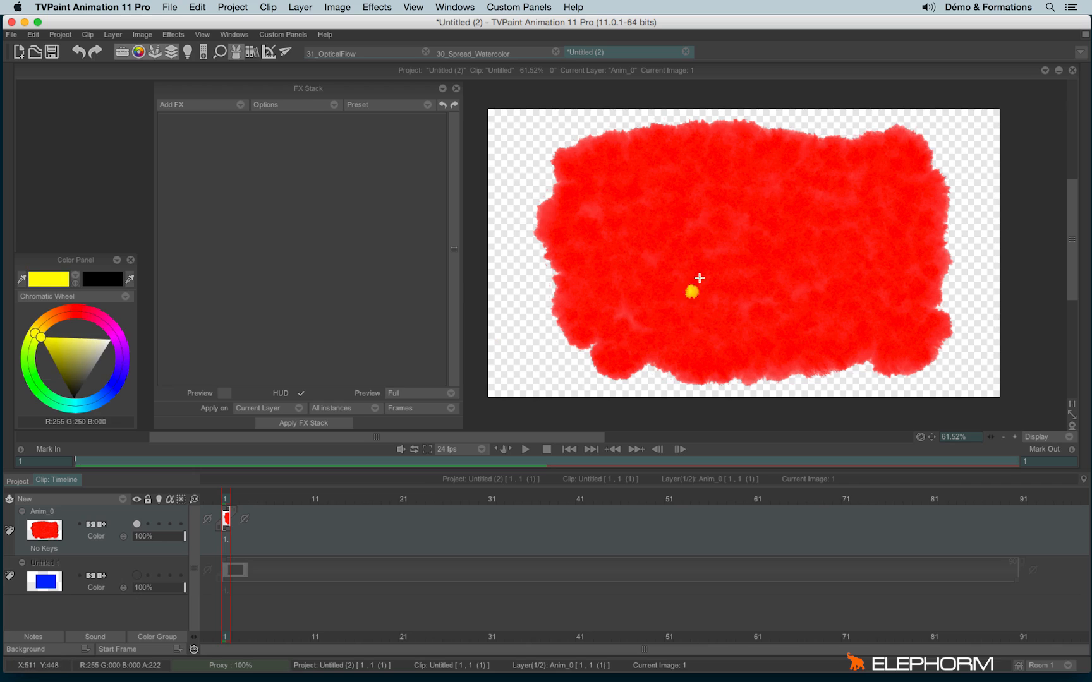
Cover the red patch with orange and yellow dabs and strokes.
{"action": "left_click_drag", "start_coordinate": [699, 278], "coordinate": [643, 337]}
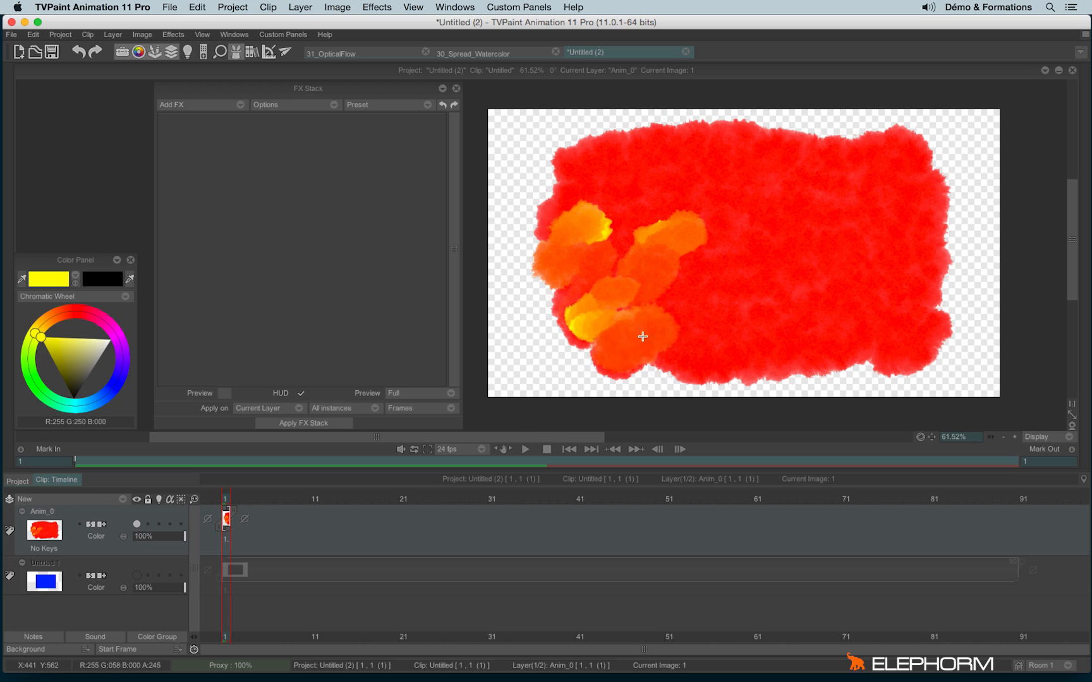
{"action": "left_click_drag", "start_coordinate": [642, 336], "coordinate": [851, 332]}
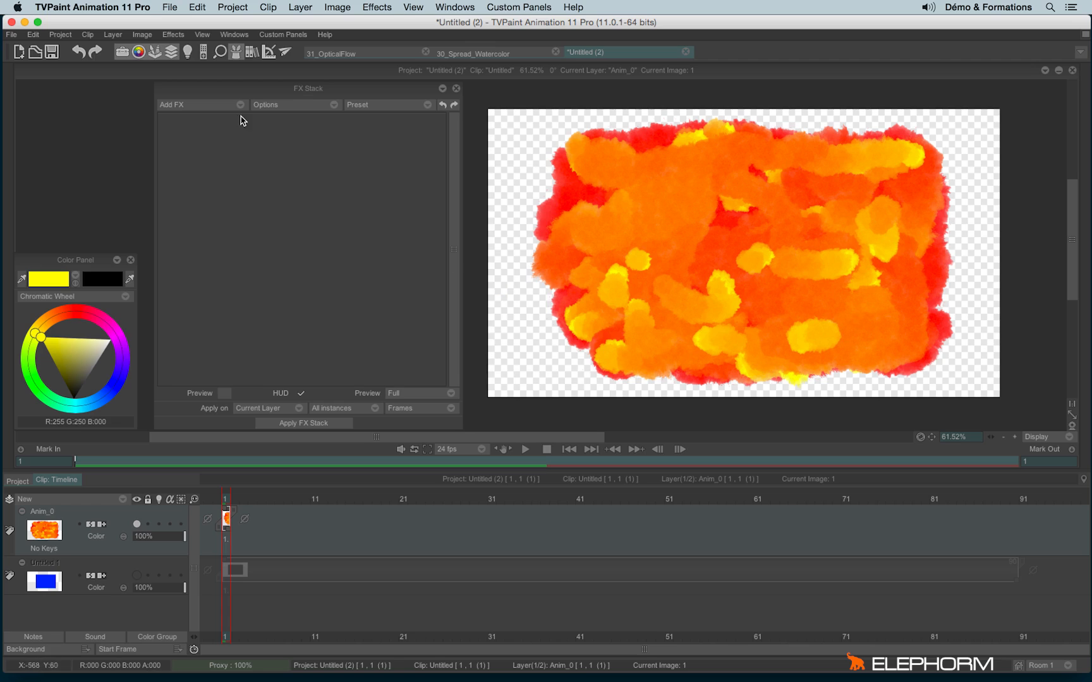
Add a yellow Color Keyer with rising Tolerance and Softness, then apply the FX stack.
{"action": "left_click", "coordinate": [179, 105]}
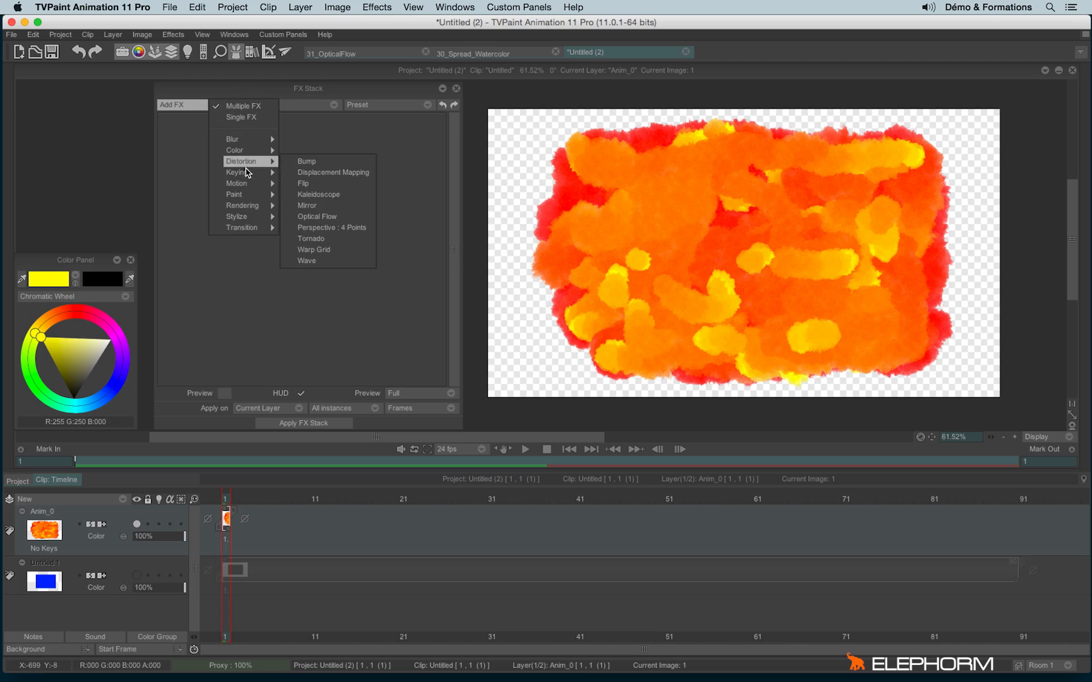
{"action": "mouse_move", "coordinate": [237, 172]}
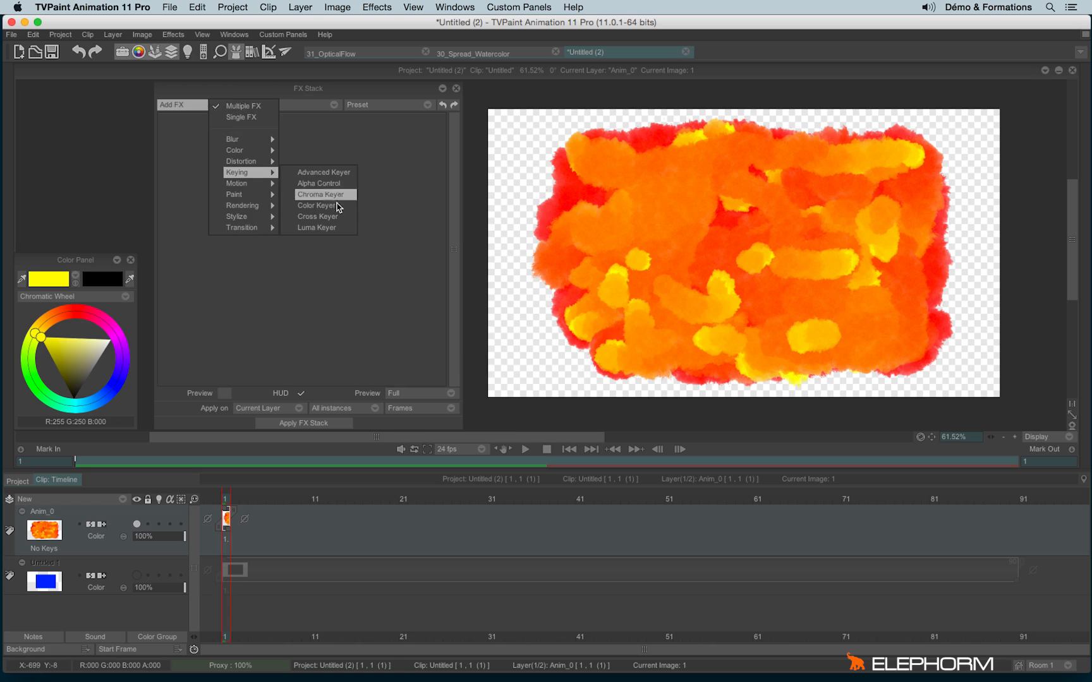
{"action": "left_click", "coordinate": [317, 205]}
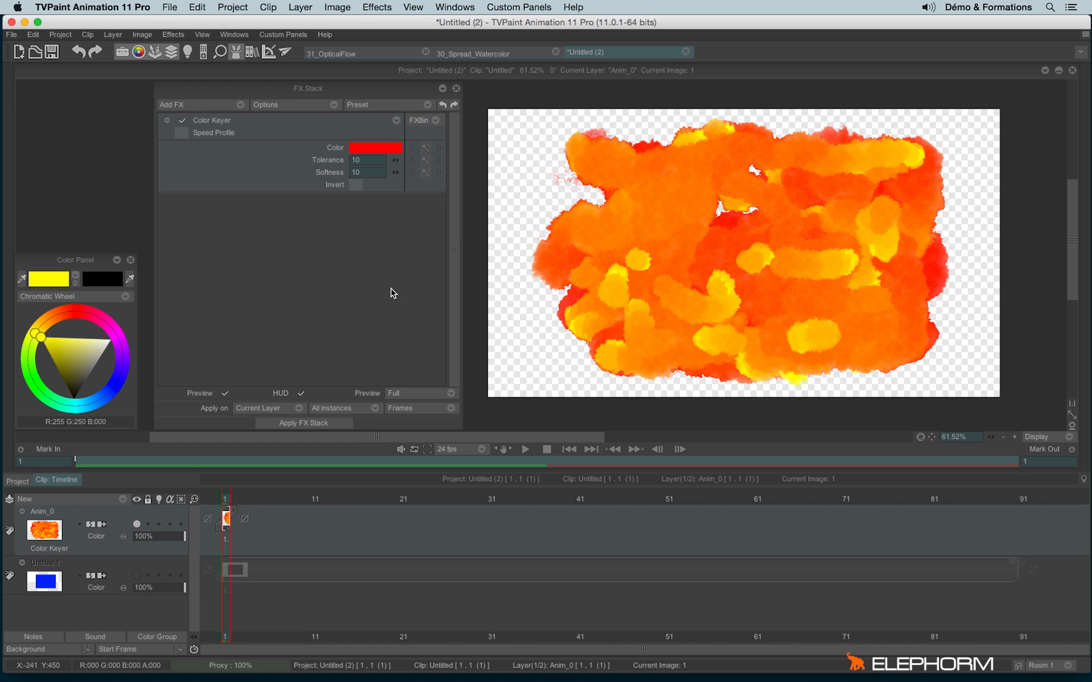
{"action": "mouse_move", "coordinate": [230, 534]}
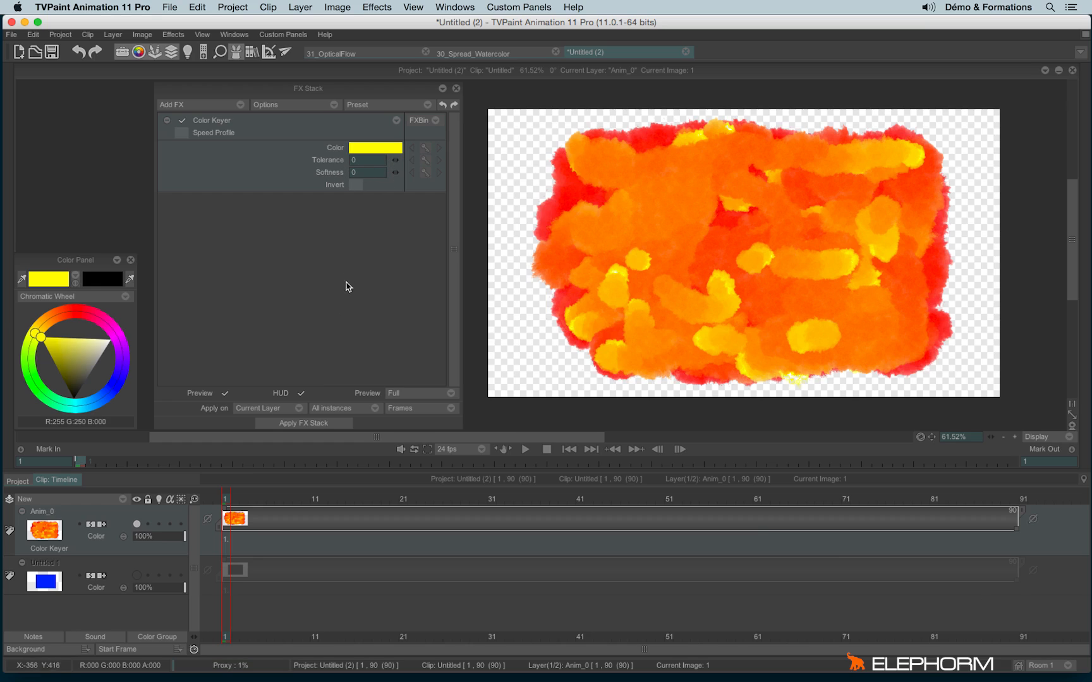
{"action": "left_click", "coordinate": [424, 105]}
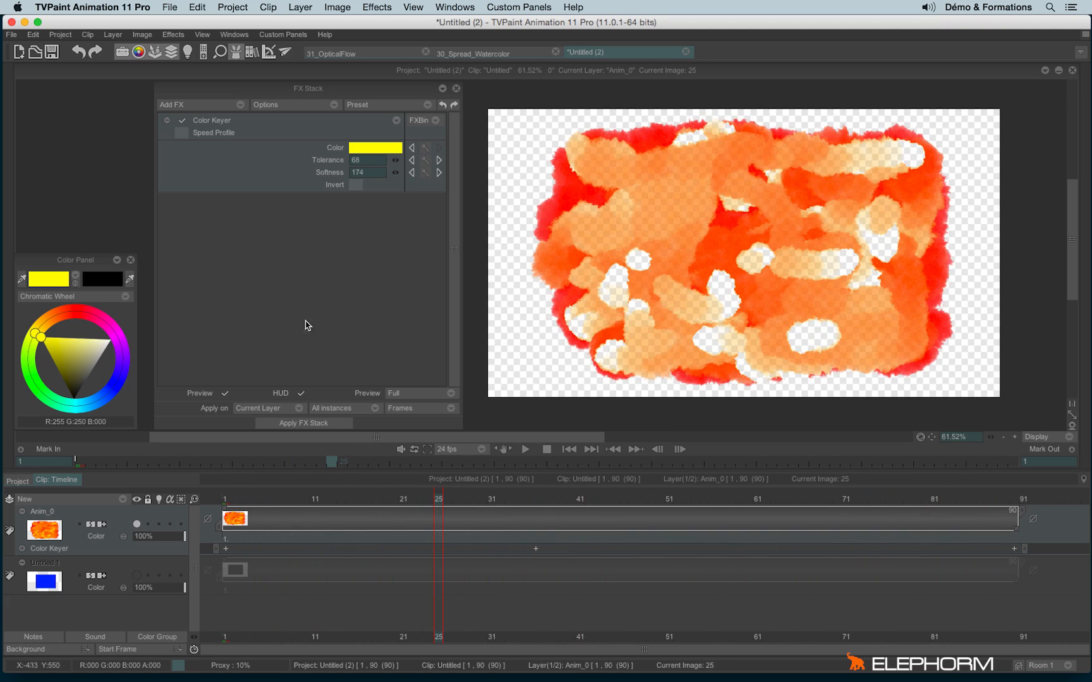
{"action": "mouse_move", "coordinate": [264, 414]}
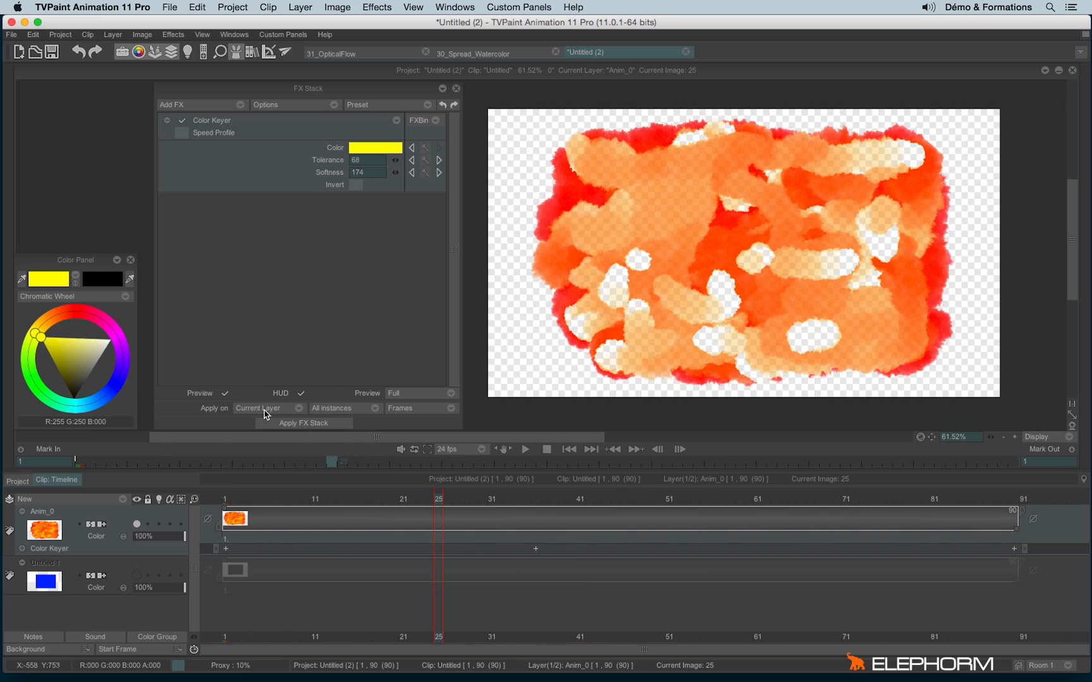
{"action": "left_click", "coordinate": [401, 408]}
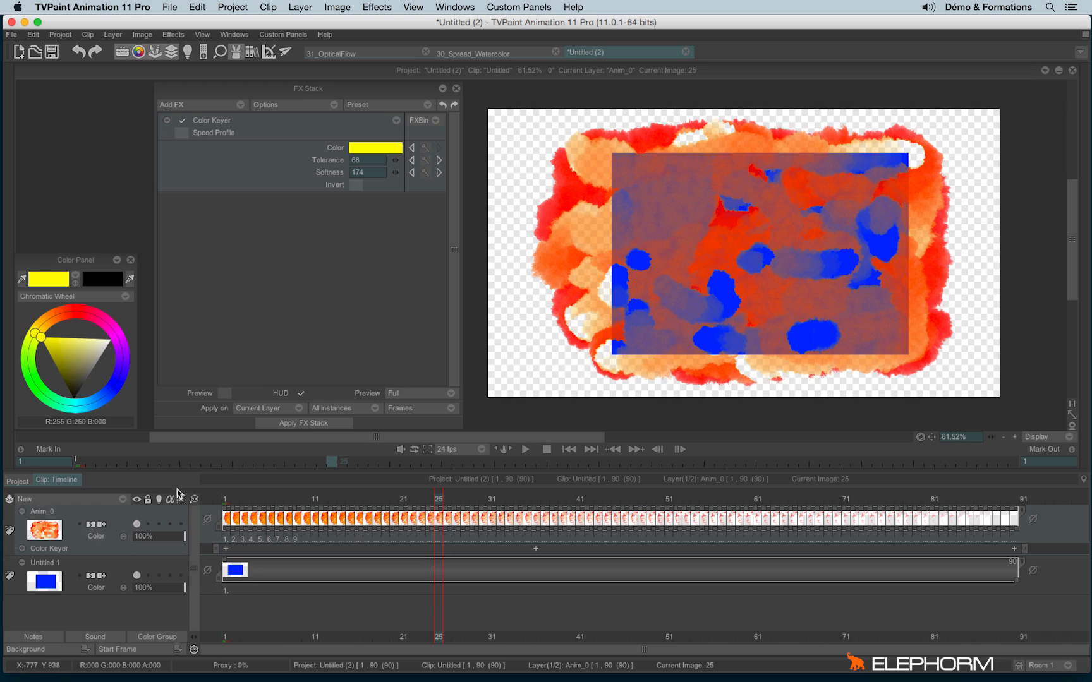
Hide the keyed Anim_0 layer so only the blue rectangle shows.
{"action": "left_click", "coordinate": [42, 529]}
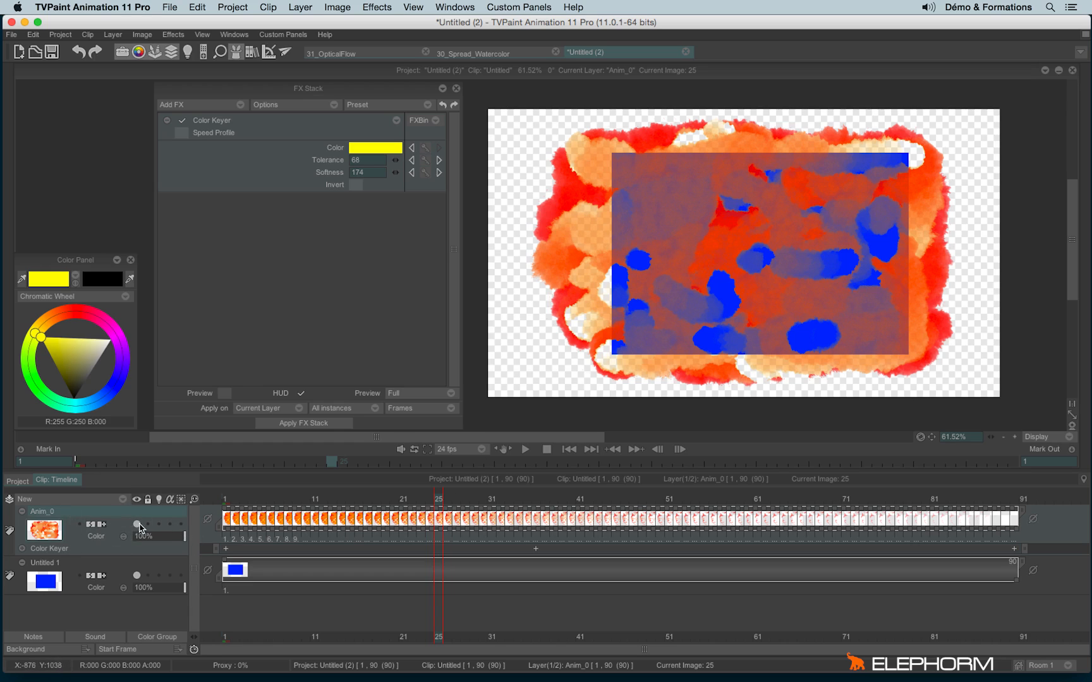
{"action": "mouse_move", "coordinate": [179, 526]}
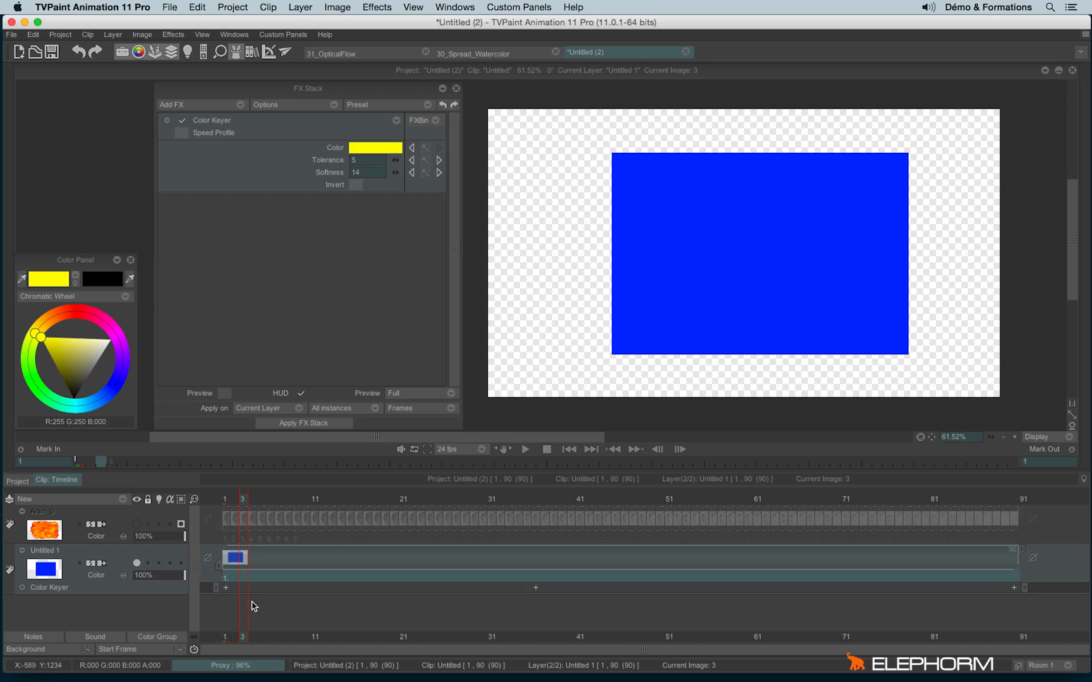
{"action": "mouse_move", "coordinate": [453, 95]}
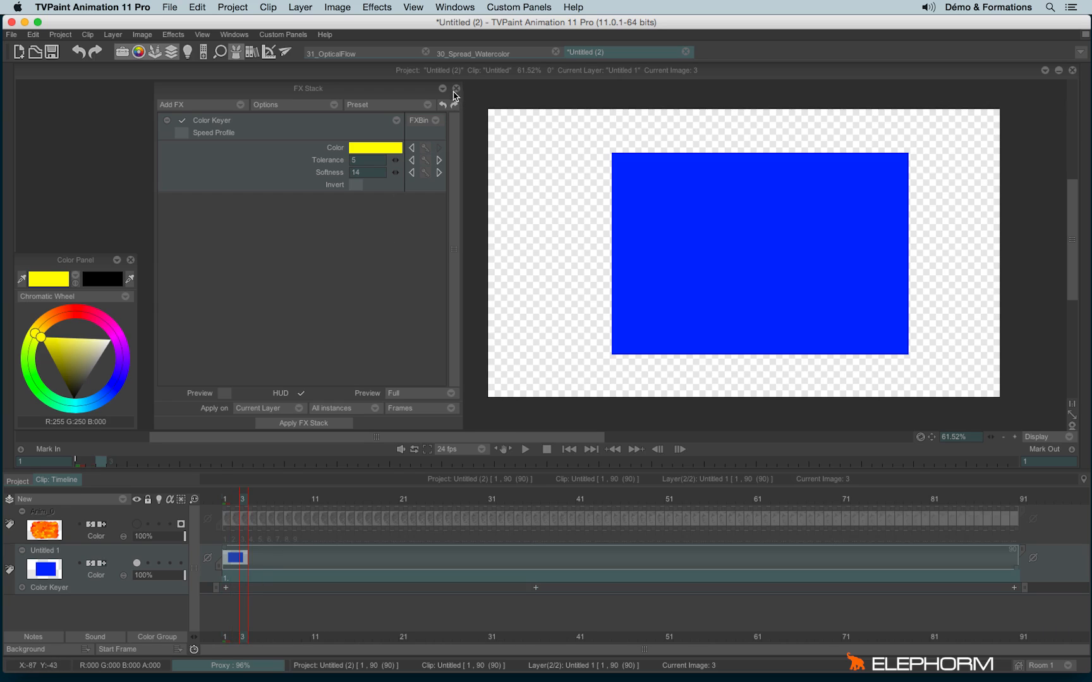
Clear the current image of the blue layer and play the resulting water animation.
{"action": "left_click", "coordinate": [456, 87]}
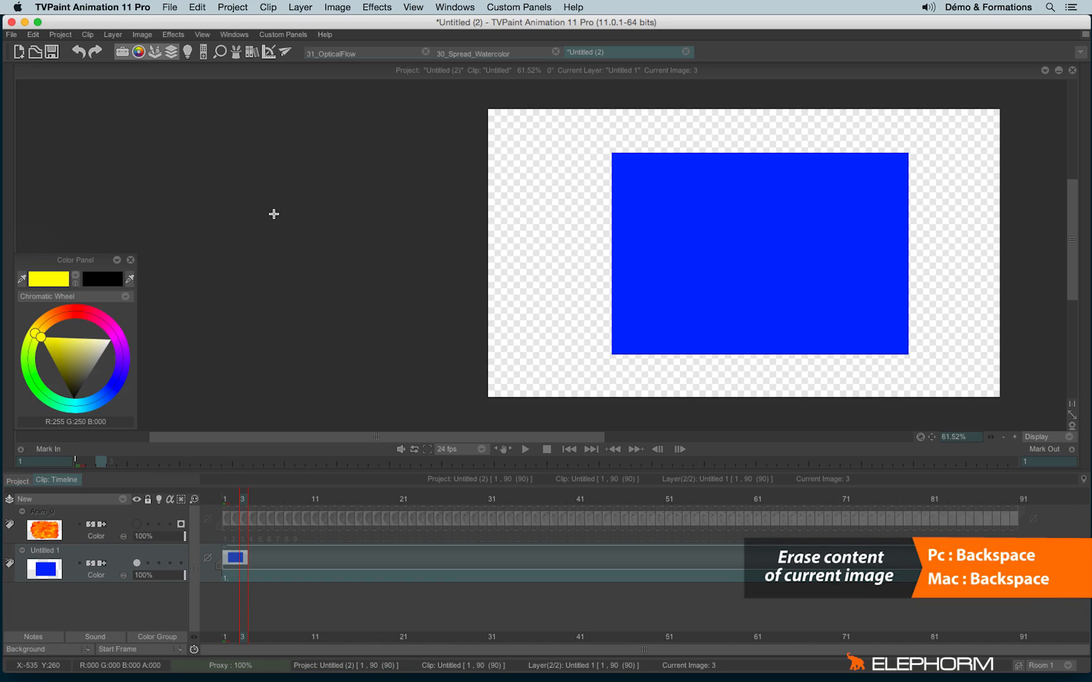
{"action": "key", "text": "backspace"}
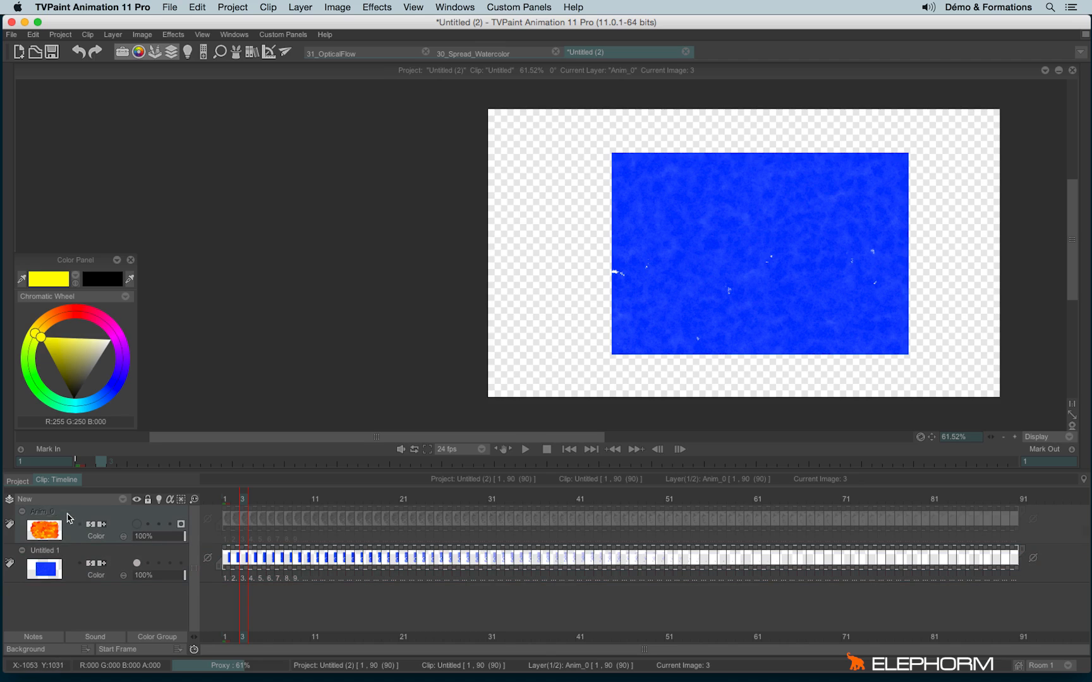
{"action": "mouse_move", "coordinate": [129, 543]}
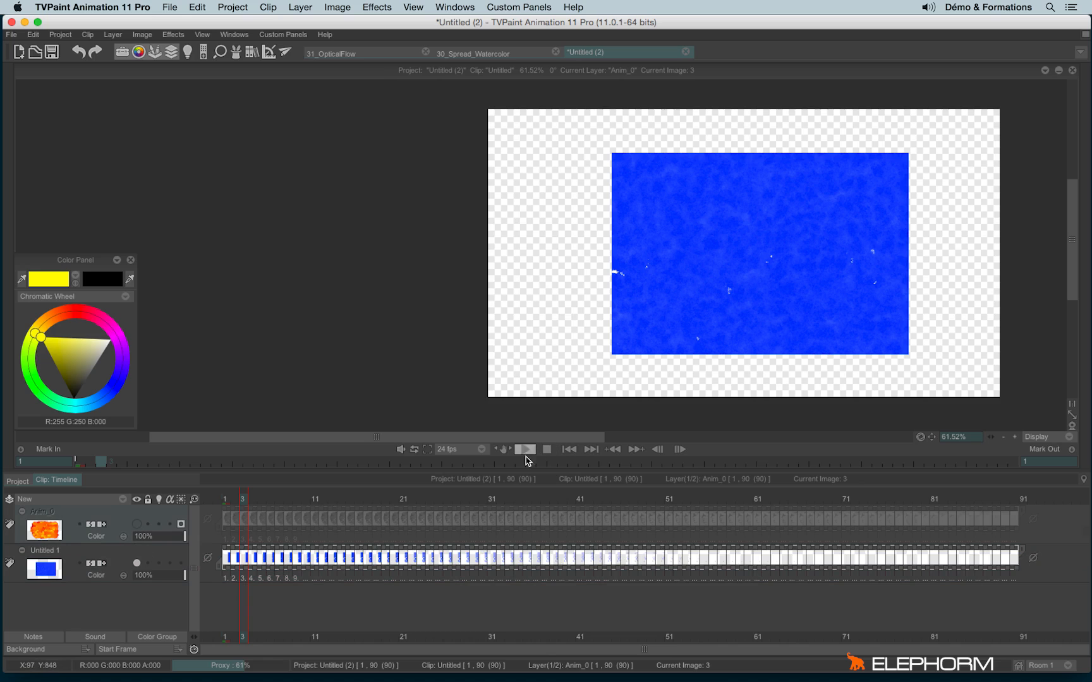
{"action": "left_click", "coordinate": [523, 449]}
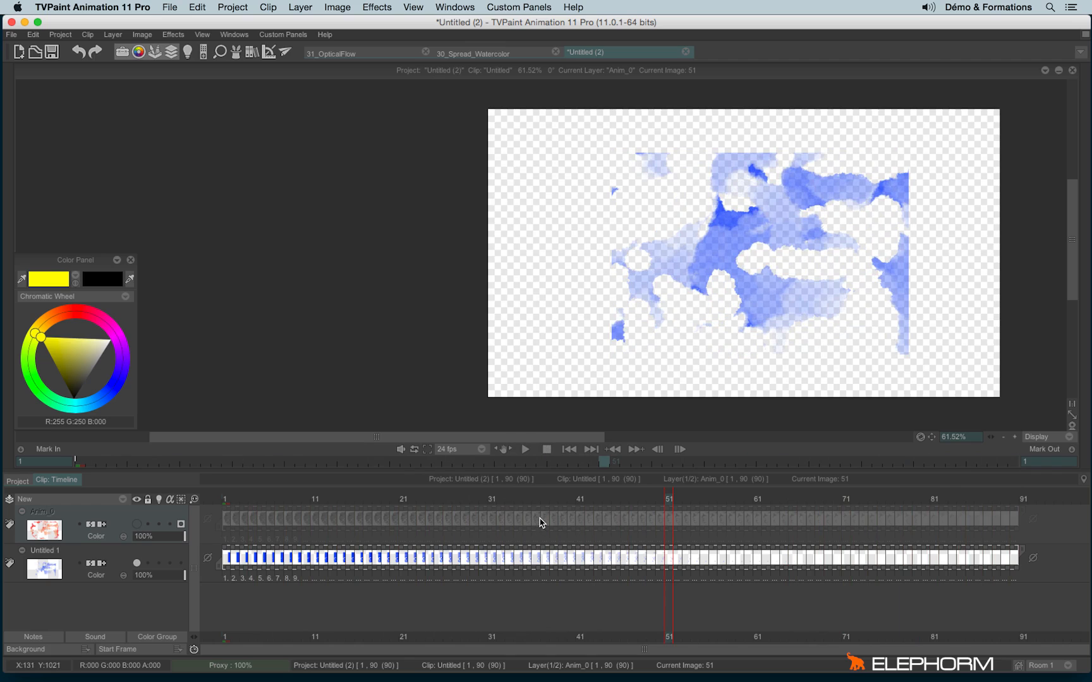
Reverse the blue layer's image order, then switch to the 30_Spread_Watercolor project.
{"action": "left_click", "coordinate": [500, 557]}
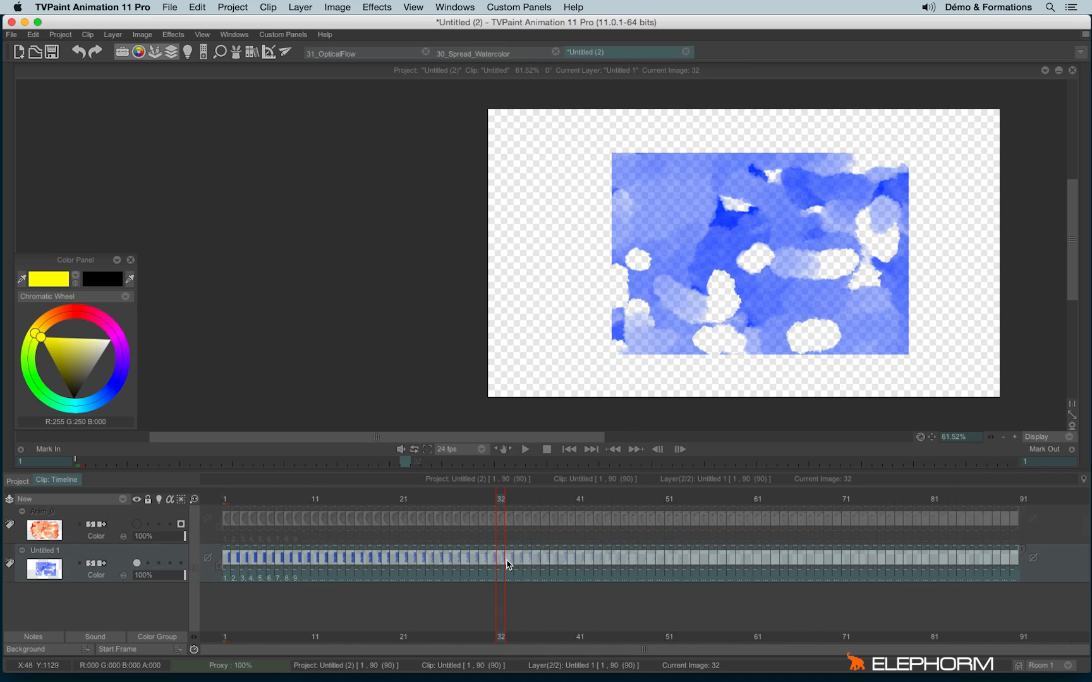
{"action": "right_click", "coordinate": [508, 564]}
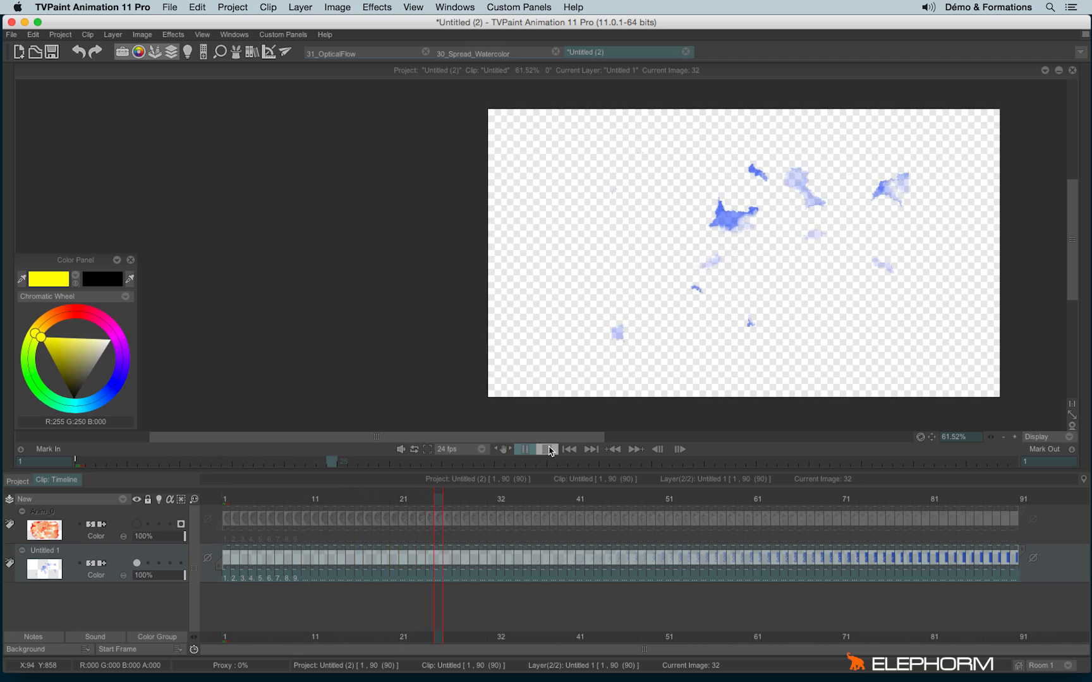
{"action": "left_click", "coordinate": [524, 449]}
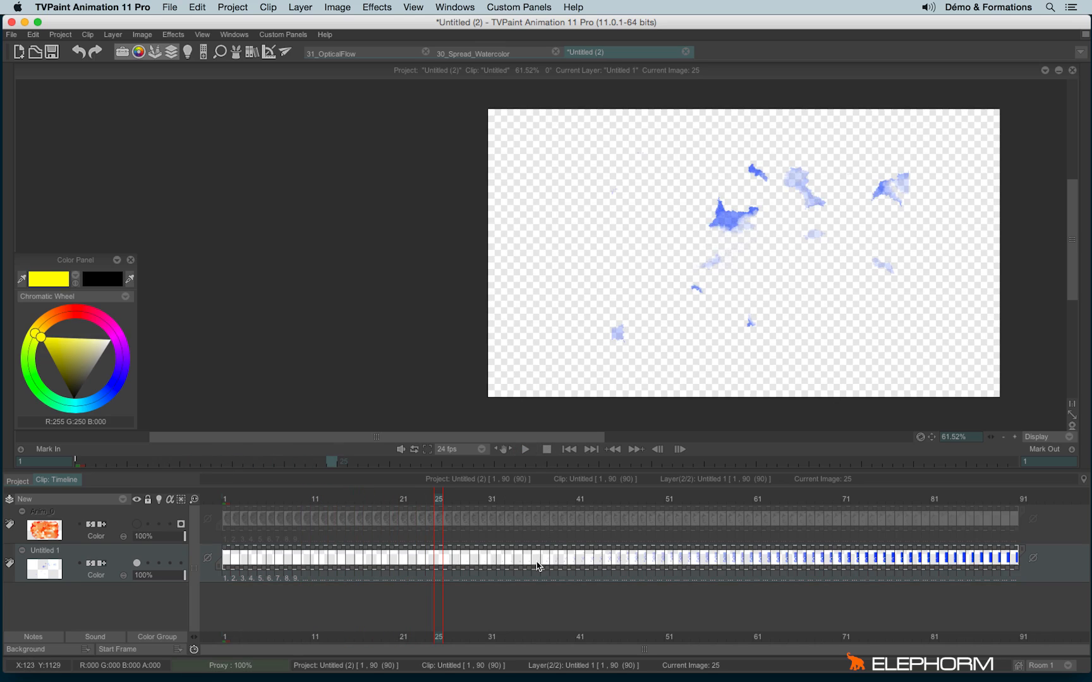
{"action": "mouse_move", "coordinate": [446, 74]}
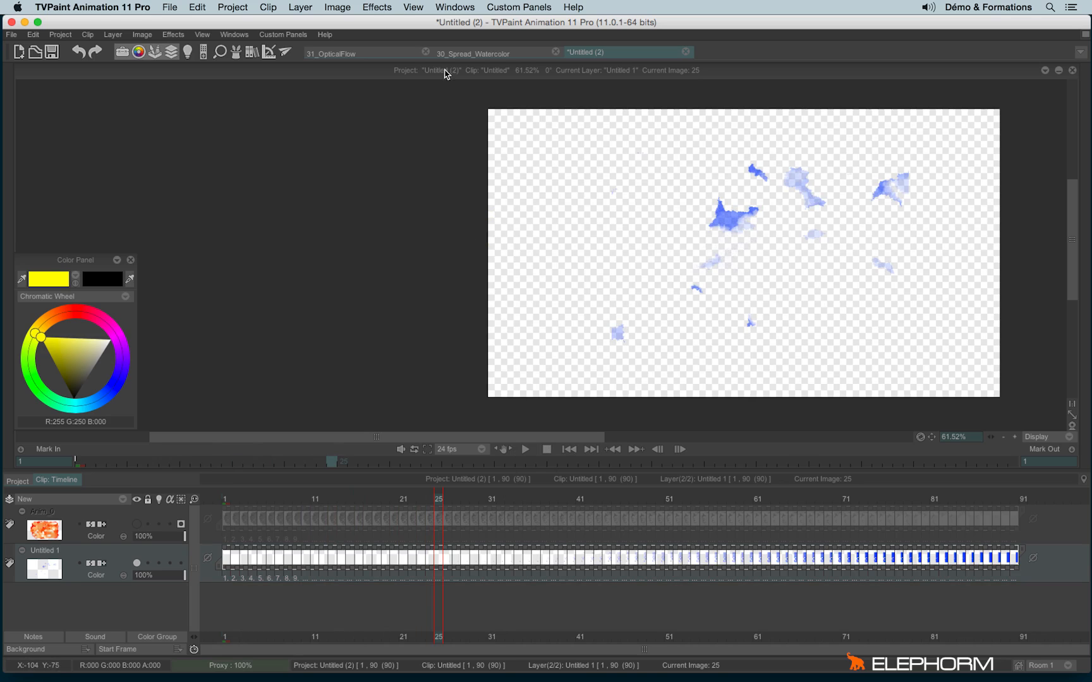
{"action": "left_click", "coordinate": [473, 54]}
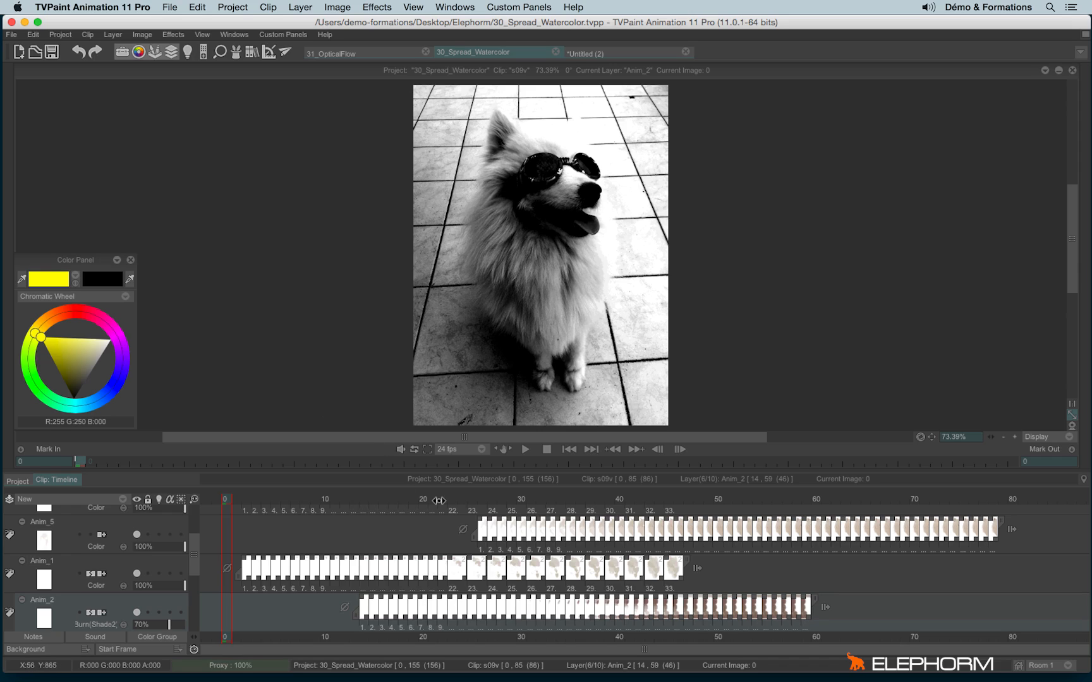
Play the dog watercolour animation in the Spread Watercolor project.
{"action": "left_click", "coordinate": [526, 448]}
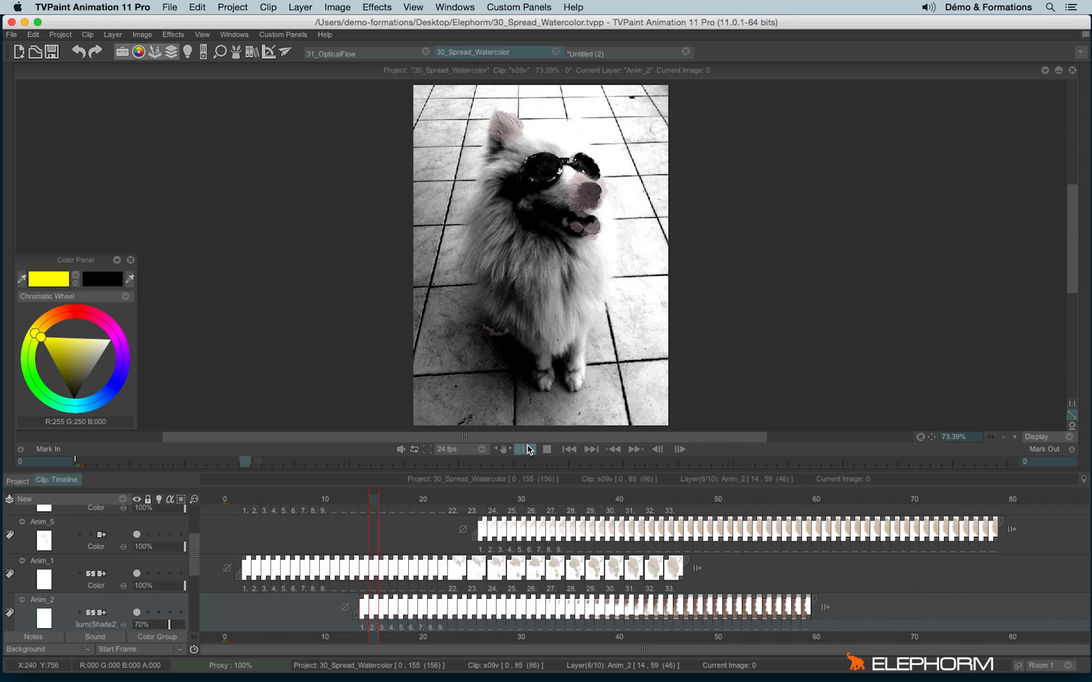
{"action": "left_click", "coordinate": [523, 448]}
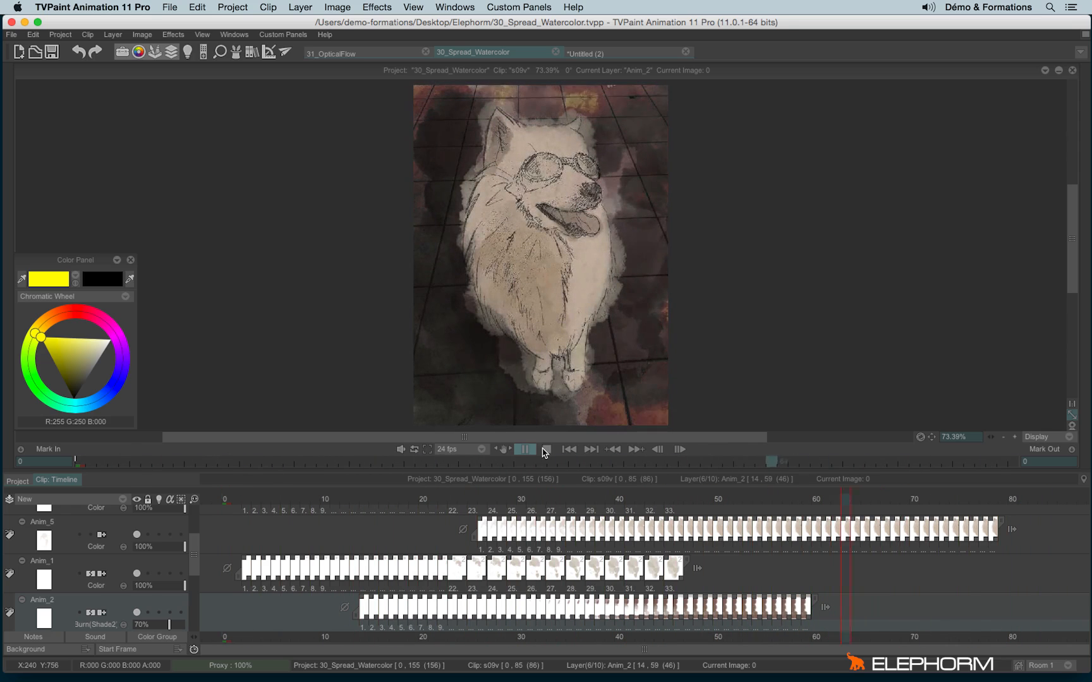
{"action": "left_click", "coordinate": [545, 449]}
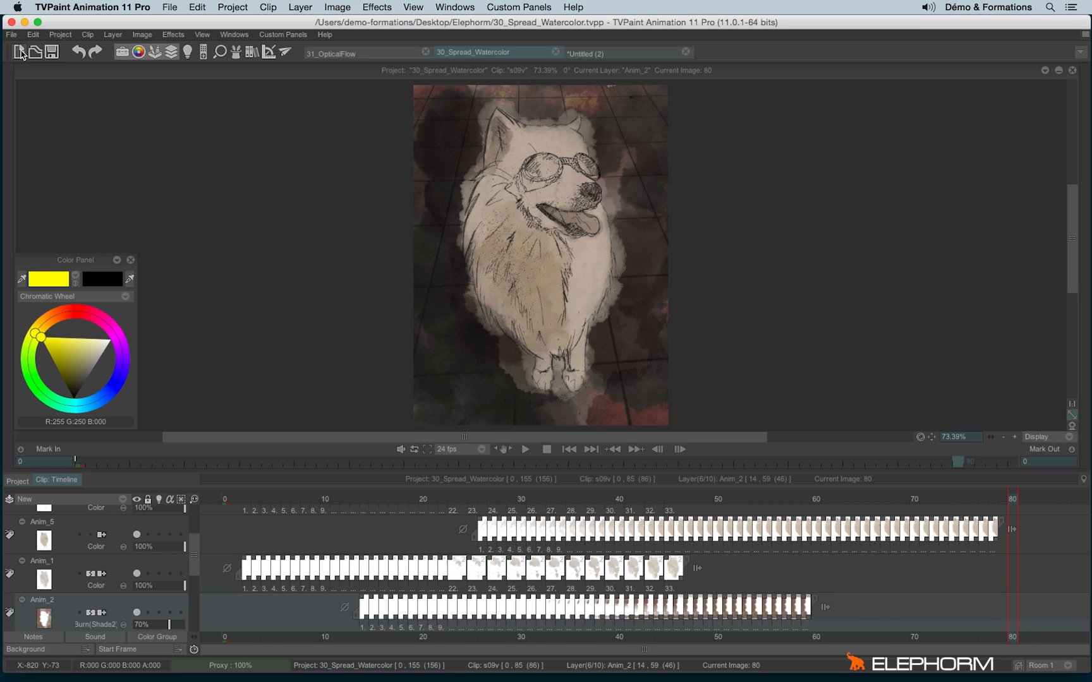
Create a new blank 1280×720 HDTV 720 project at 24 fps.
{"action": "left_click", "coordinate": [18, 51]}
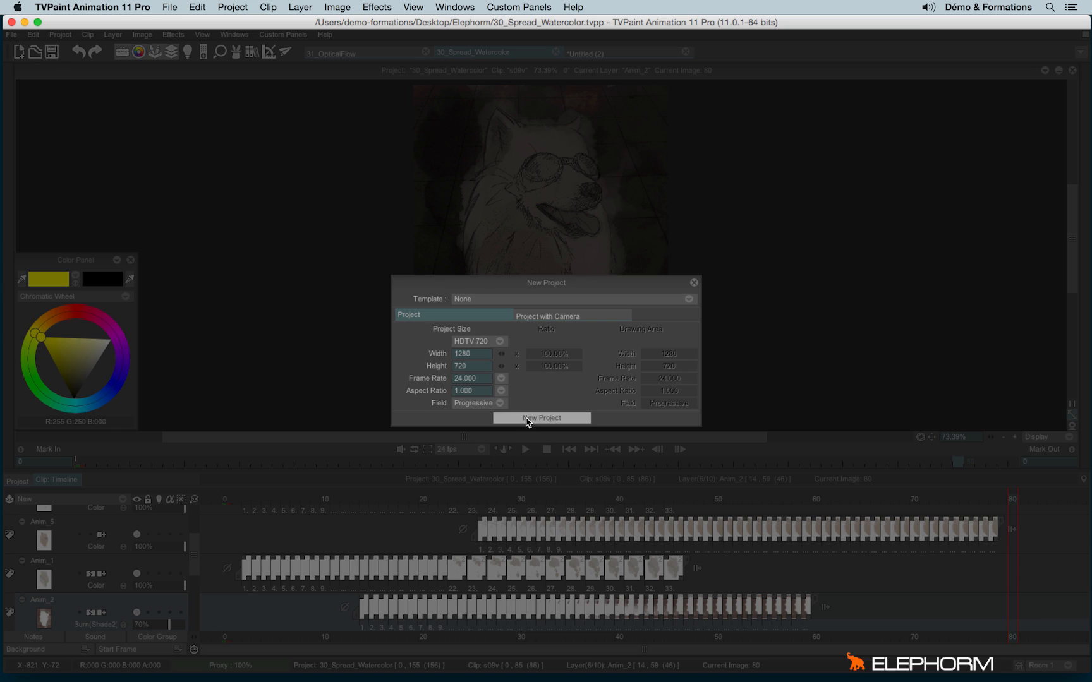
{"action": "left_click", "coordinate": [541, 418]}
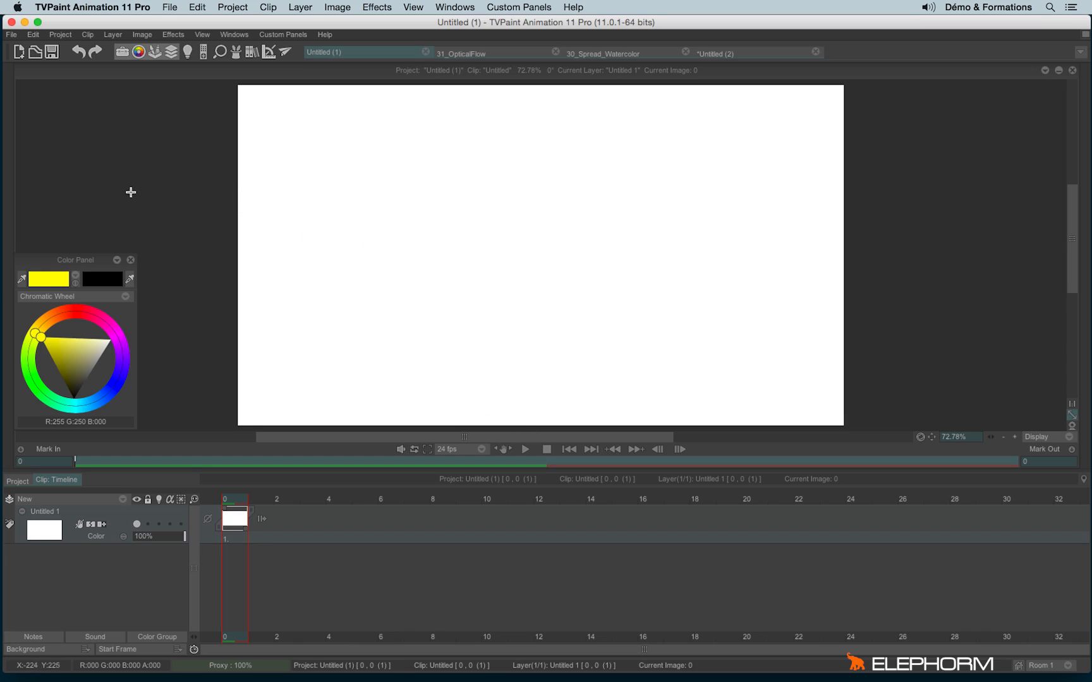
{"action": "mouse_move", "coordinate": [218, 86]}
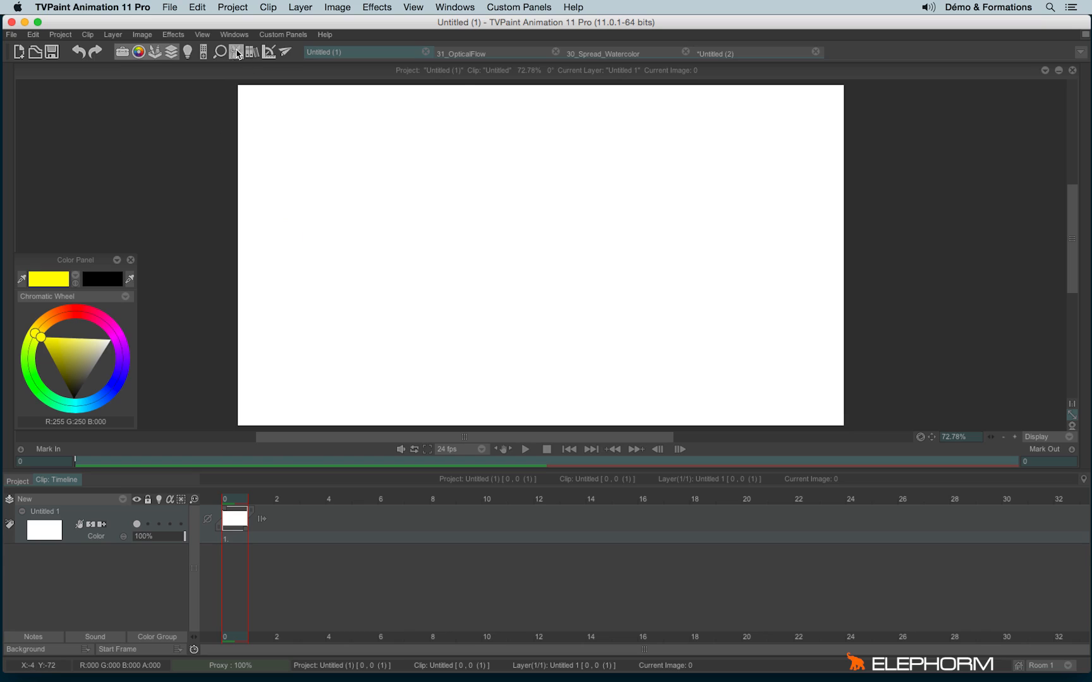
Add a Paint > Auto Paint effect to the new project's layer.
{"action": "left_click", "coordinate": [235, 51]}
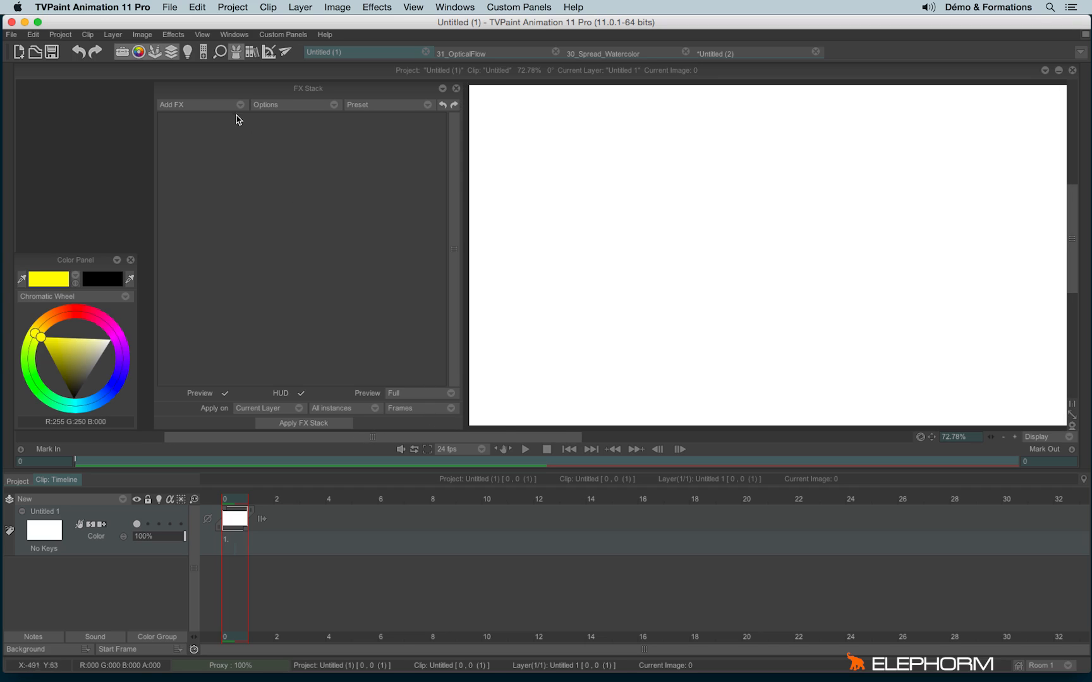
{"action": "left_click", "coordinate": [188, 105]}
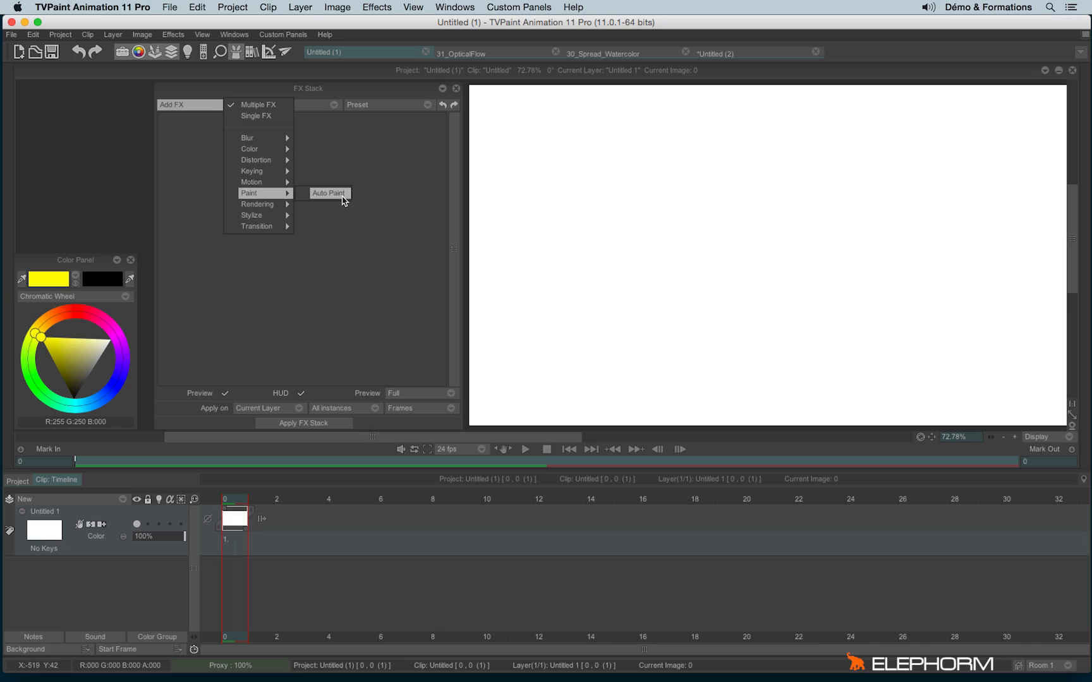
{"action": "left_click", "coordinate": [328, 193]}
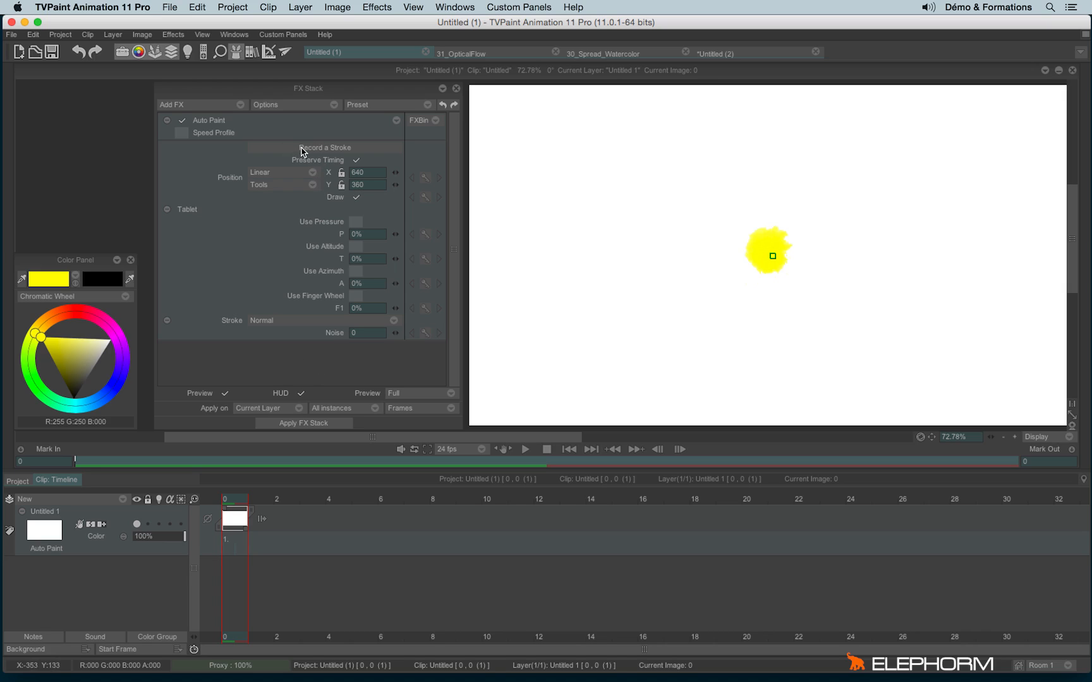
Record a red wavy brush stroke across the canvas for Auto Paint.
{"action": "left_click", "coordinate": [324, 147]}
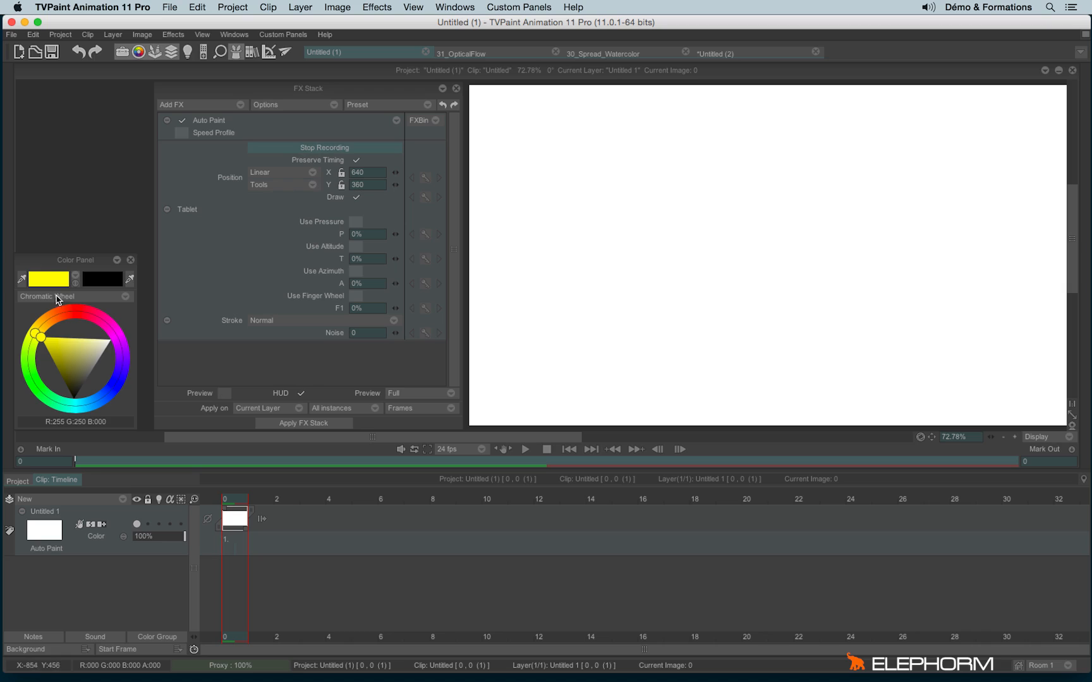
{"action": "left_click", "coordinate": [86, 322]}
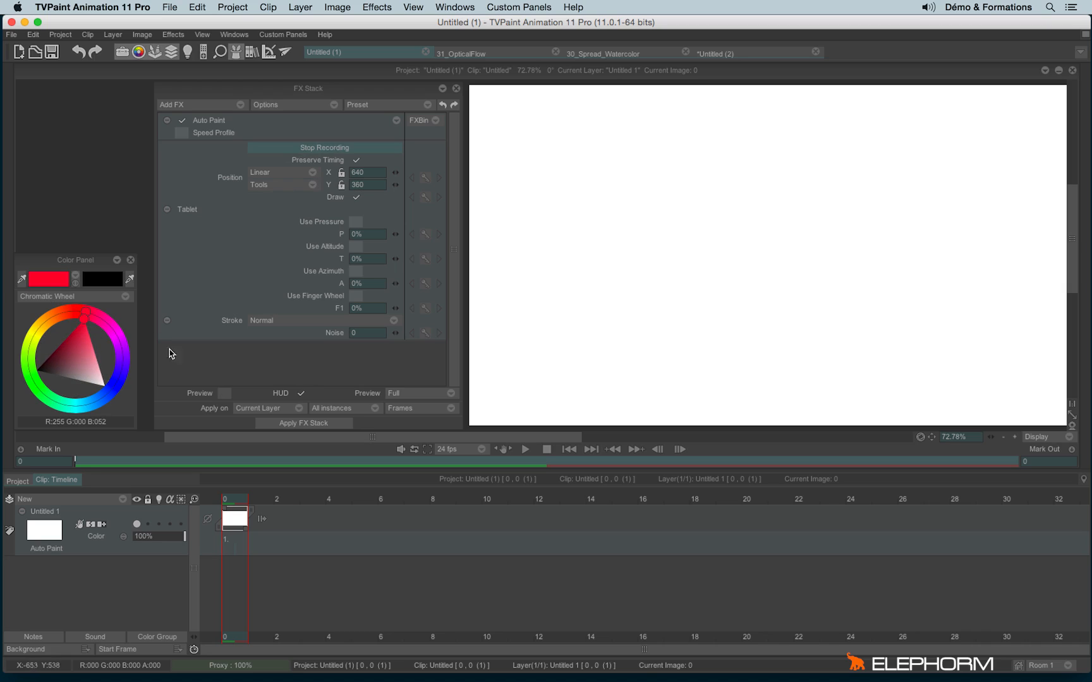
{"action": "left_click", "coordinate": [767, 271]}
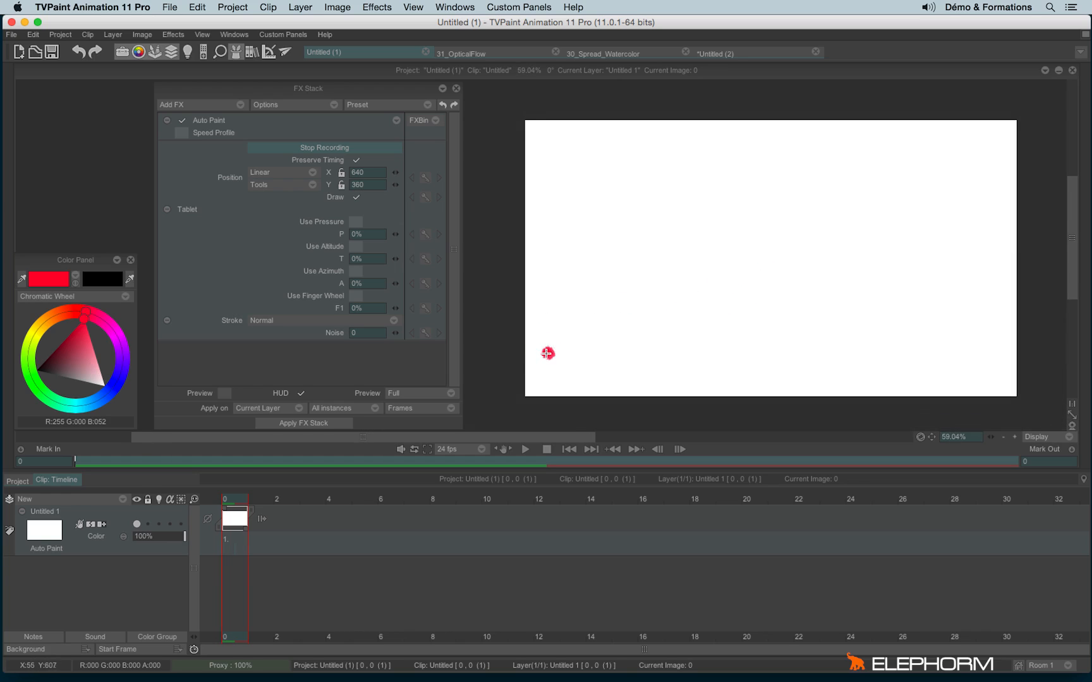
{"action": "left_click_drag", "start_coordinate": [547, 352], "coordinate": [636, 229]}
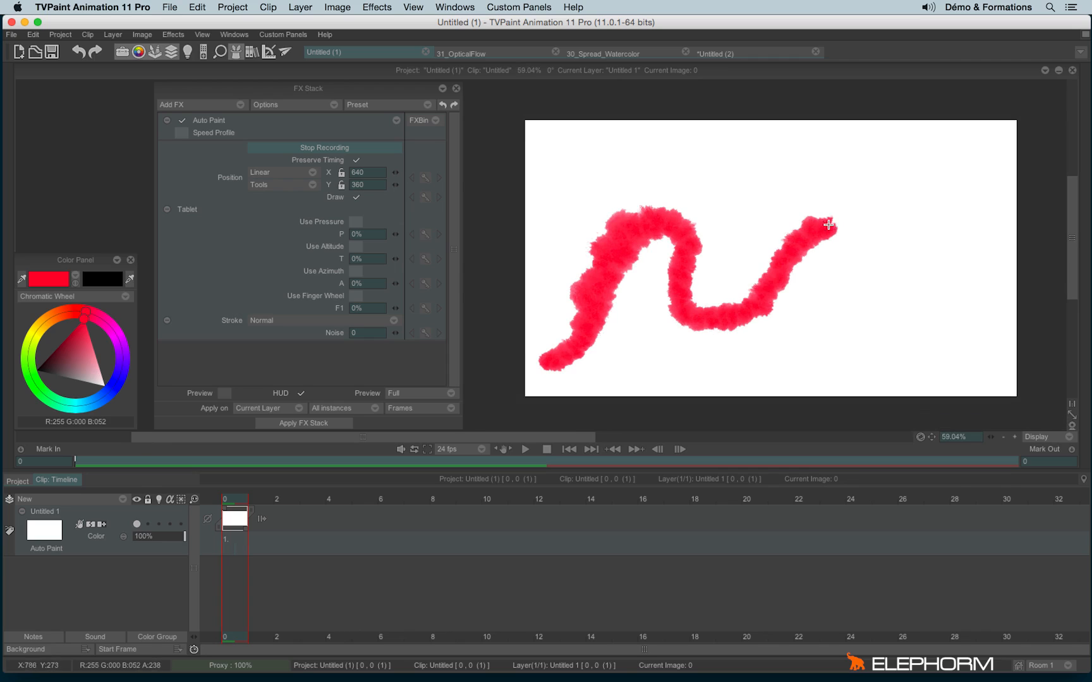
{"action": "left_click_drag", "start_coordinate": [827, 224], "coordinate": [1016, 299]}
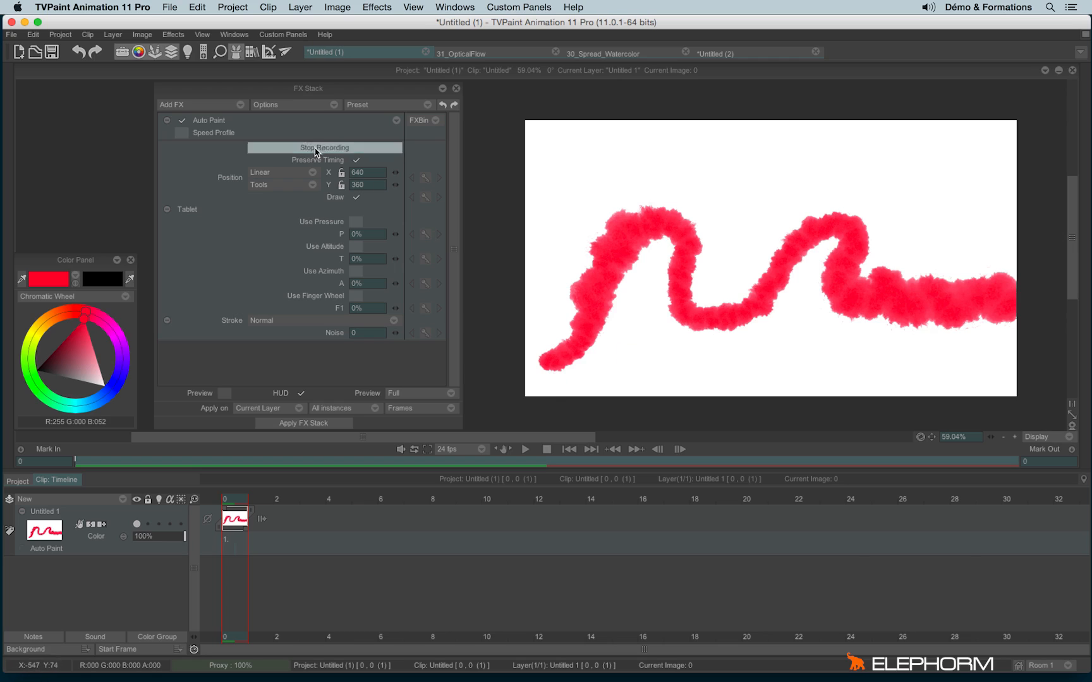
{"action": "left_click", "coordinate": [324, 147]}
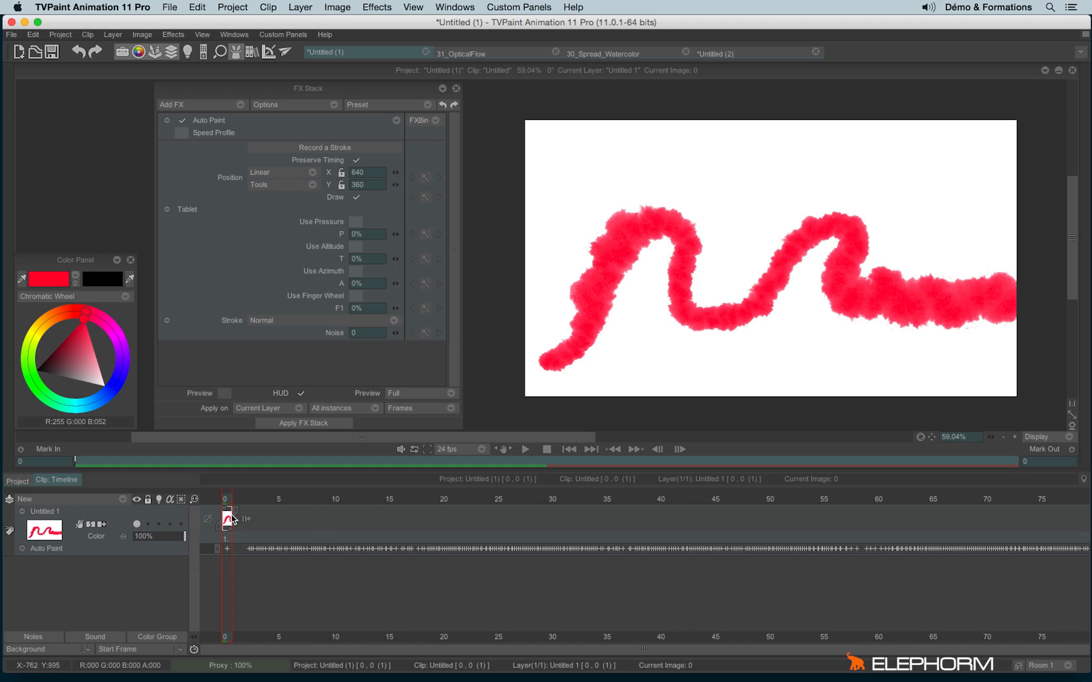
{"action": "mouse_move", "coordinate": [746, 395]}
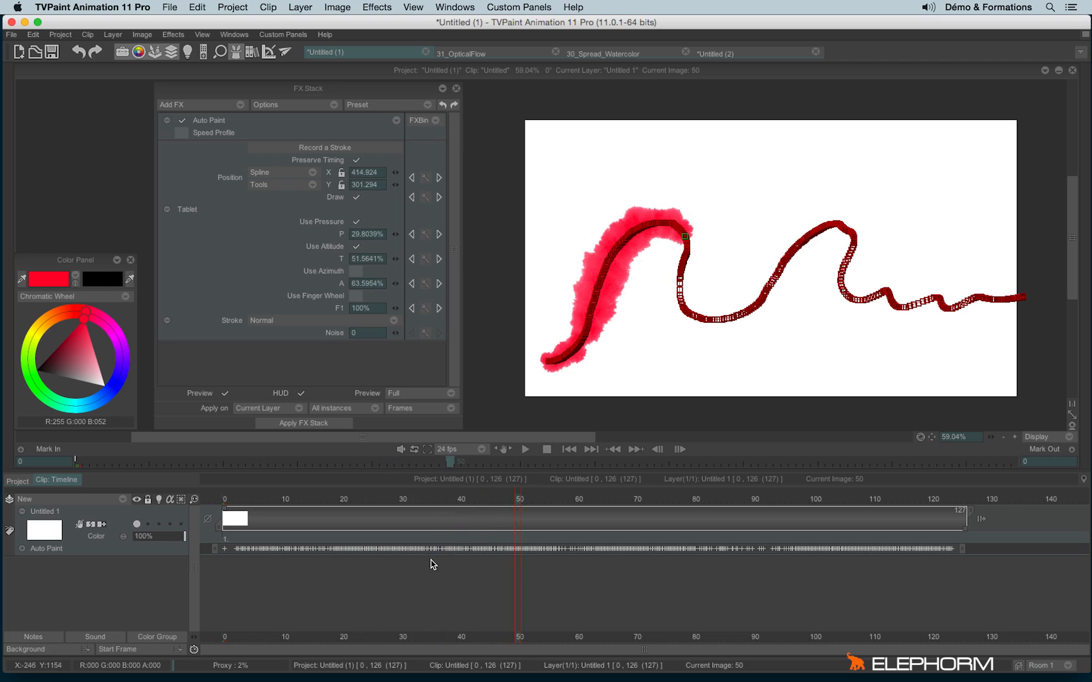
{"action": "mouse_move", "coordinate": [643, 259]}
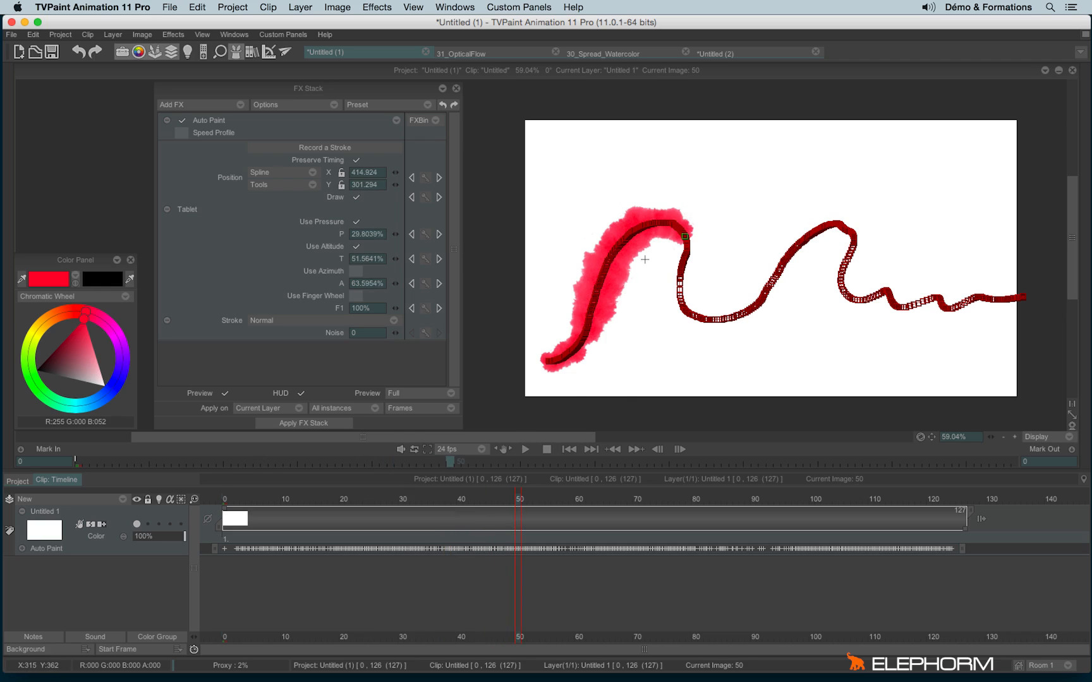
{"action": "mouse_move", "coordinate": [675, 202]}
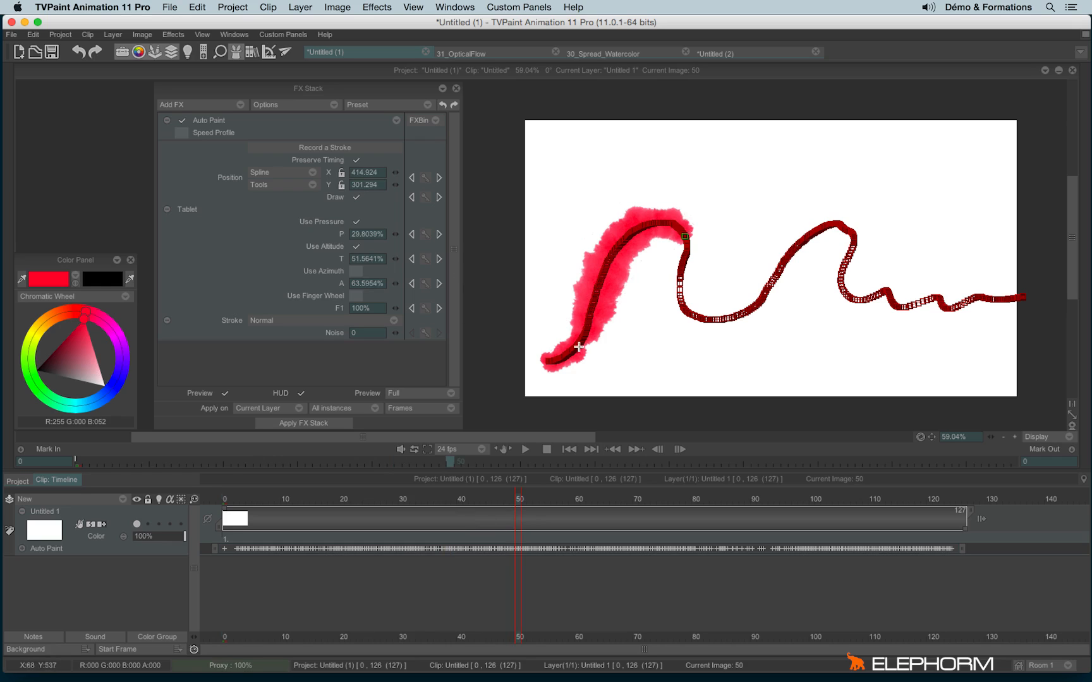
{"action": "mouse_move", "coordinate": [124, 110]}
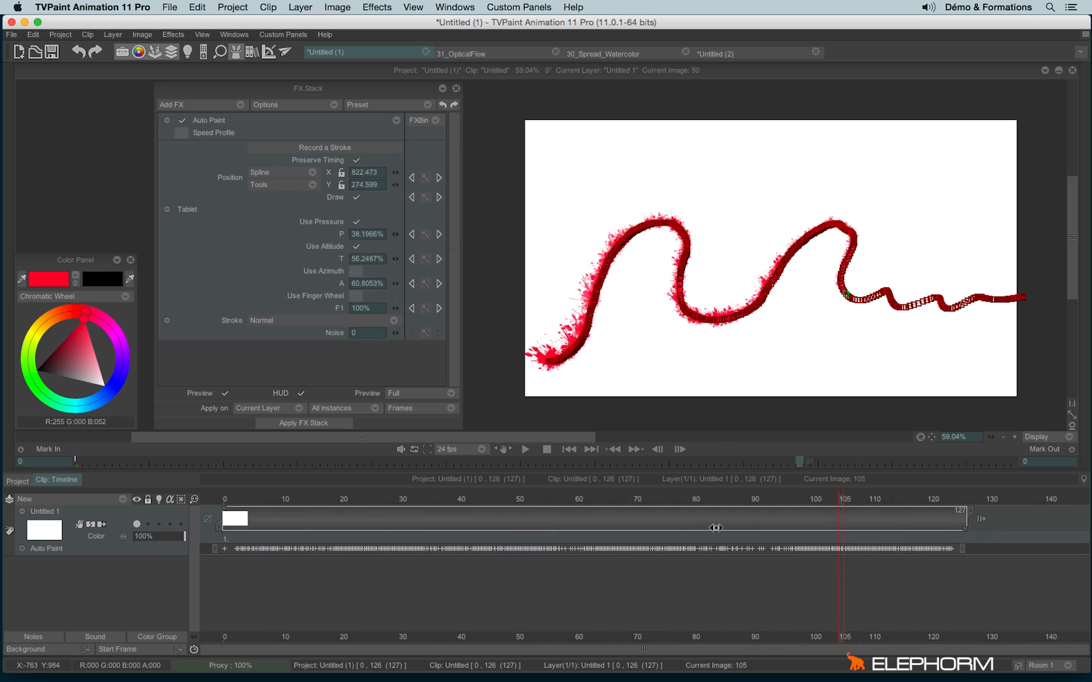
{"action": "left_click", "coordinate": [402, 500]}
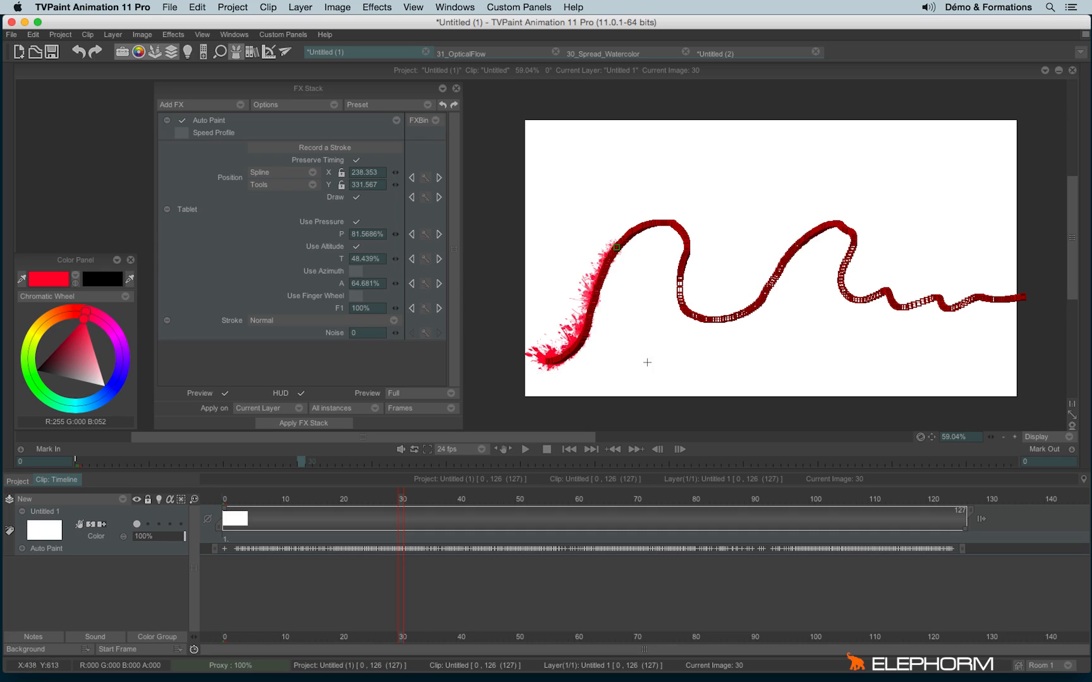
{"action": "mouse_move", "coordinate": [775, 277]}
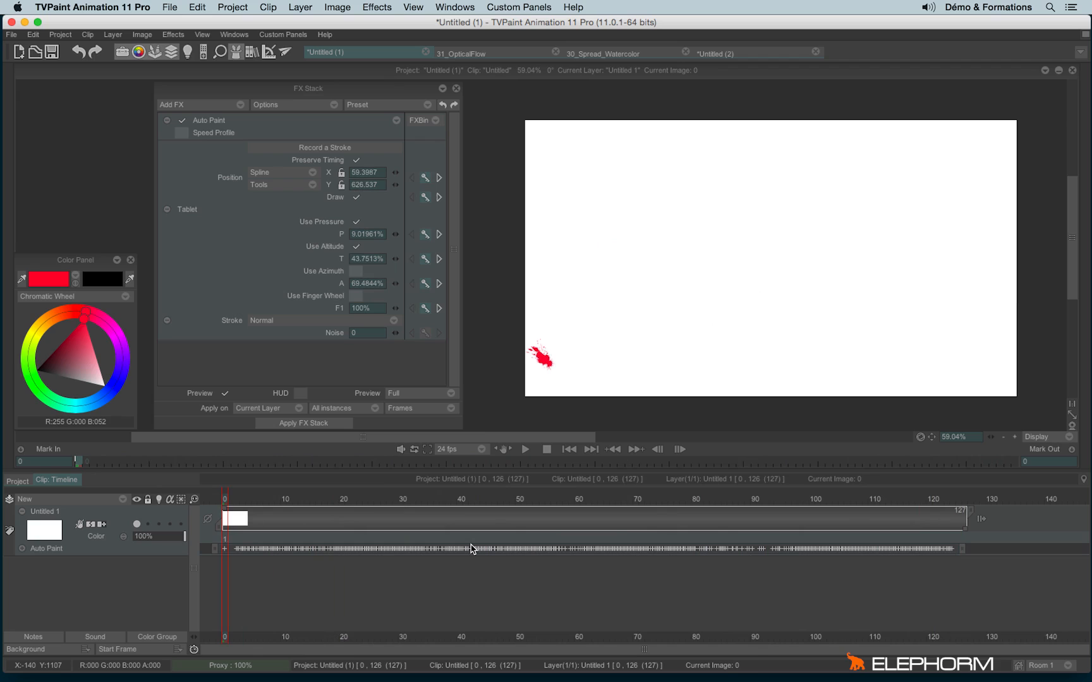
{"action": "mouse_move", "coordinate": [485, 66]}
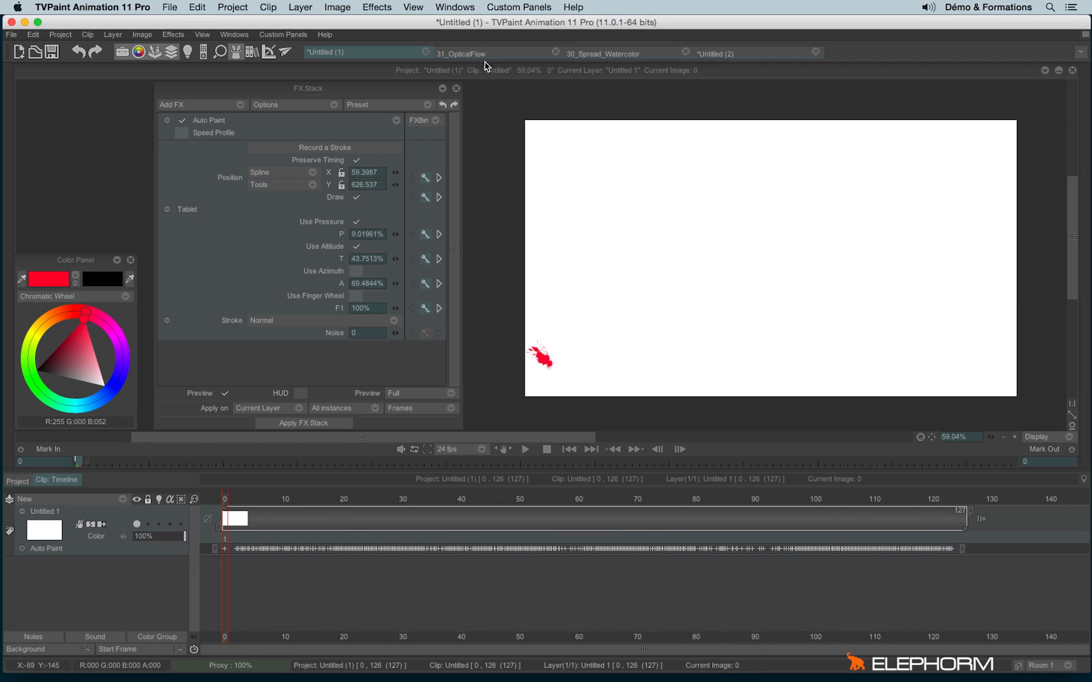
Switch to the 31_OpticalFlow project and browse the Add FX Distortion list for Optical Flow.
{"action": "left_click", "coordinate": [475, 53]}
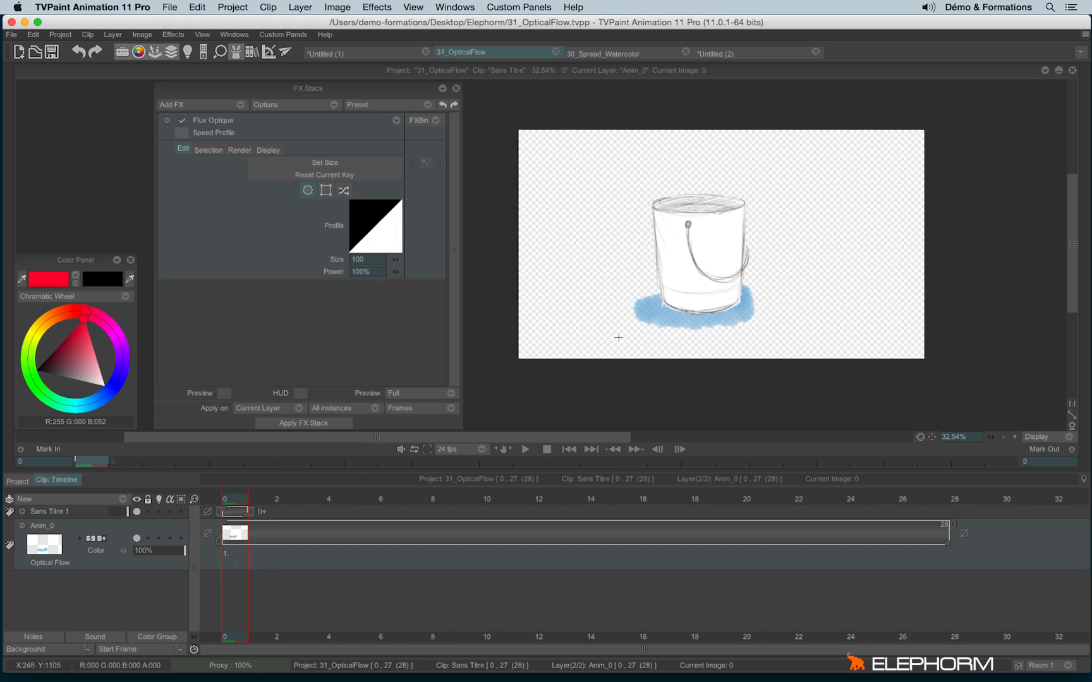
{"action": "mouse_move", "coordinate": [652, 349]}
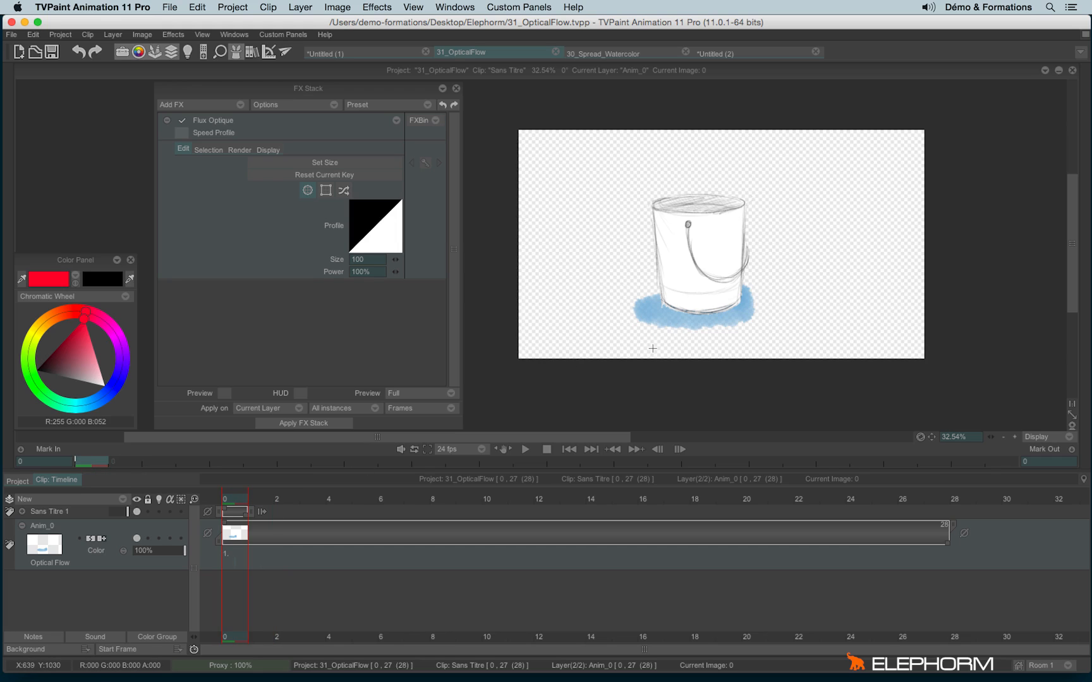
{"action": "mouse_move", "coordinate": [243, 134]}
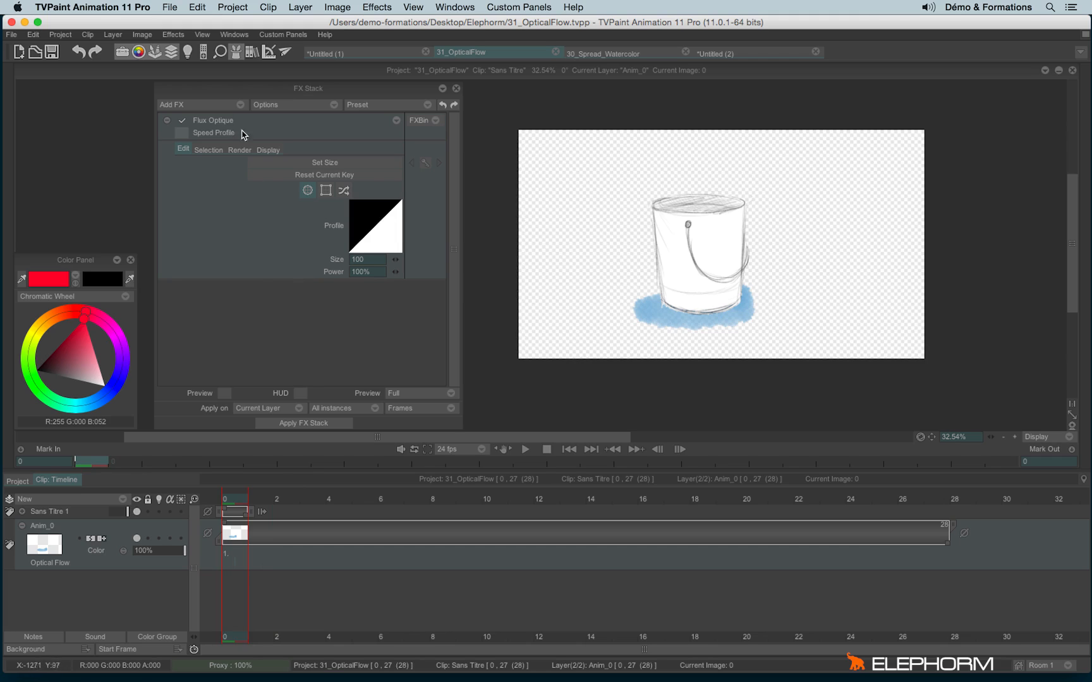
{"action": "mouse_move", "coordinate": [241, 185]}
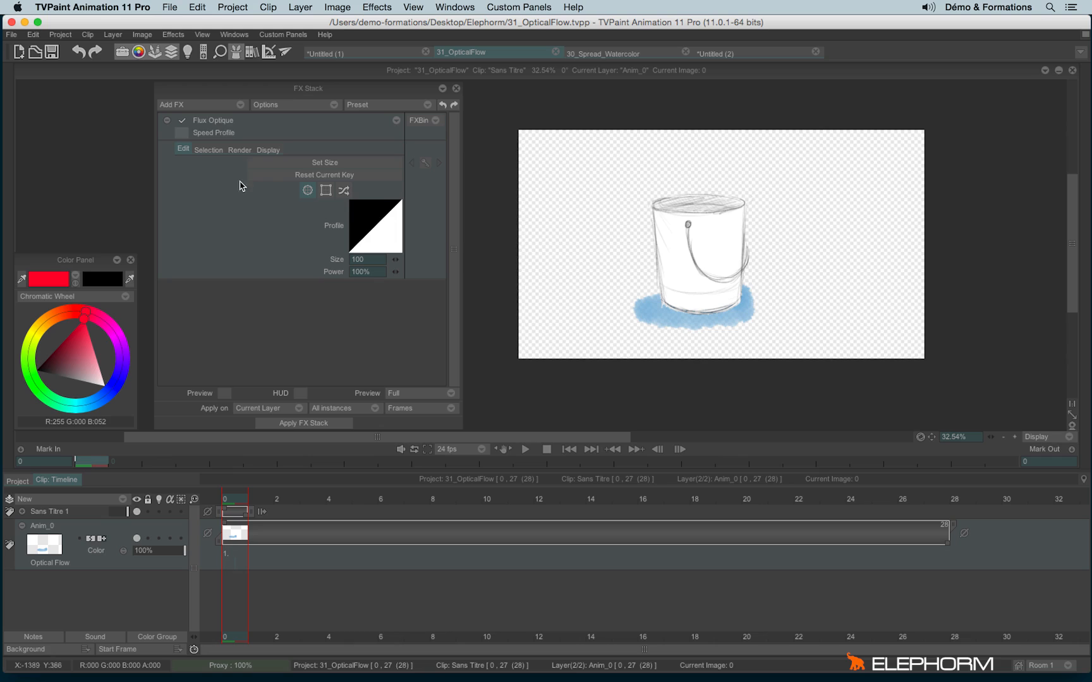
{"action": "mouse_move", "coordinate": [367, 240]}
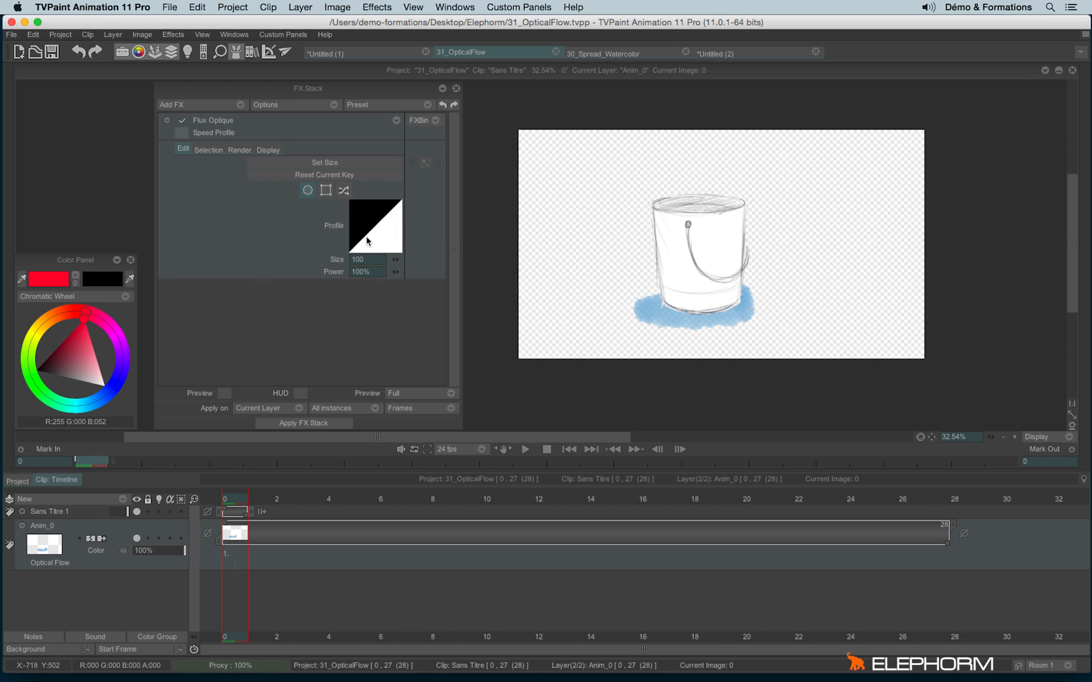
{"action": "mouse_move", "coordinate": [347, 196]}
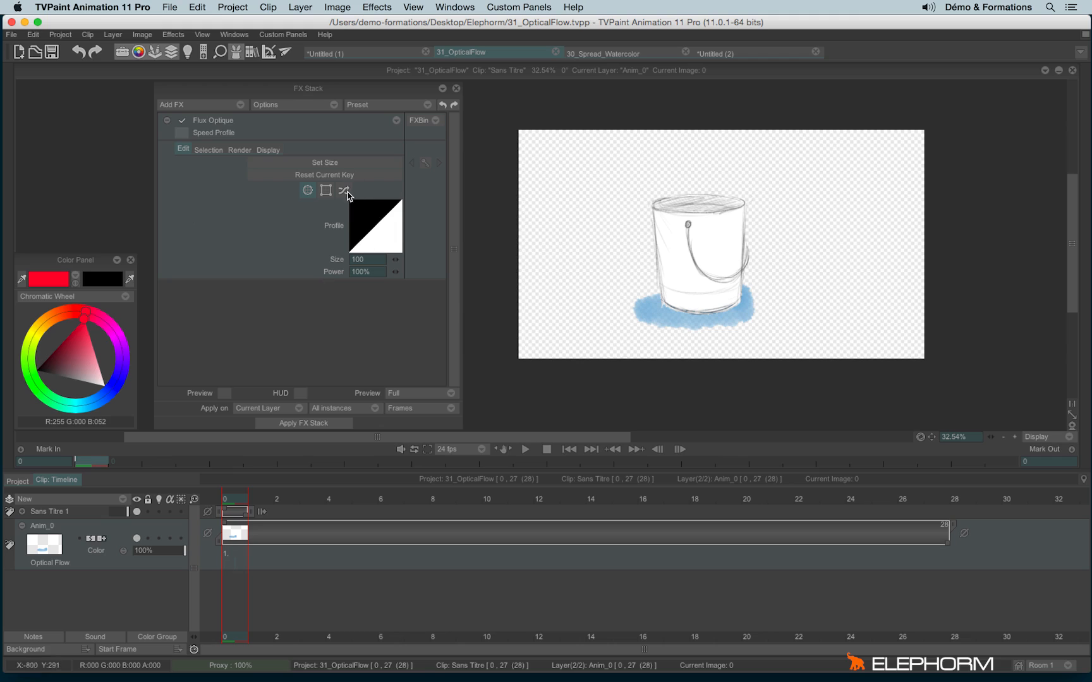
{"action": "left_click", "coordinate": [346, 190]}
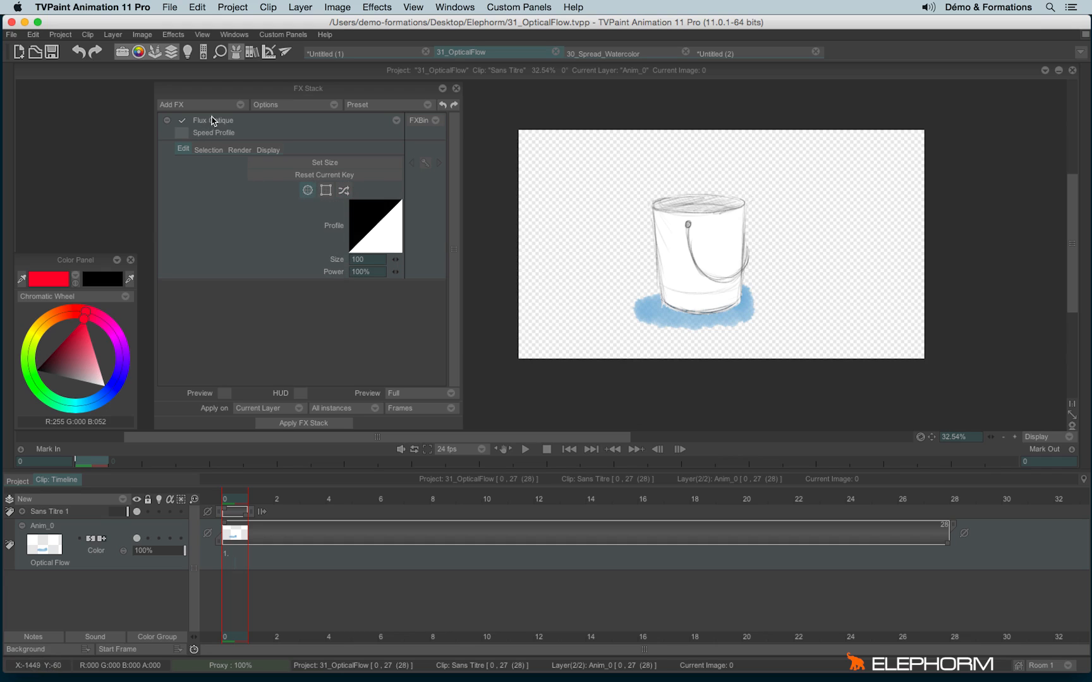
{"action": "left_click", "coordinate": [186, 104]}
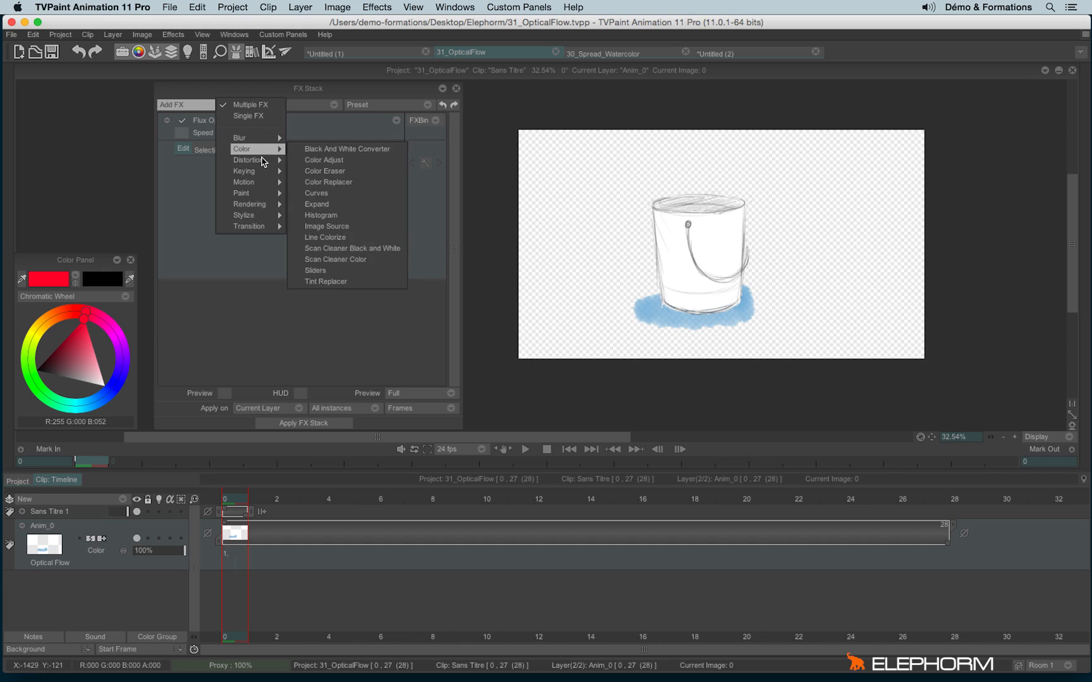
{"action": "mouse_move", "coordinate": [247, 159]}
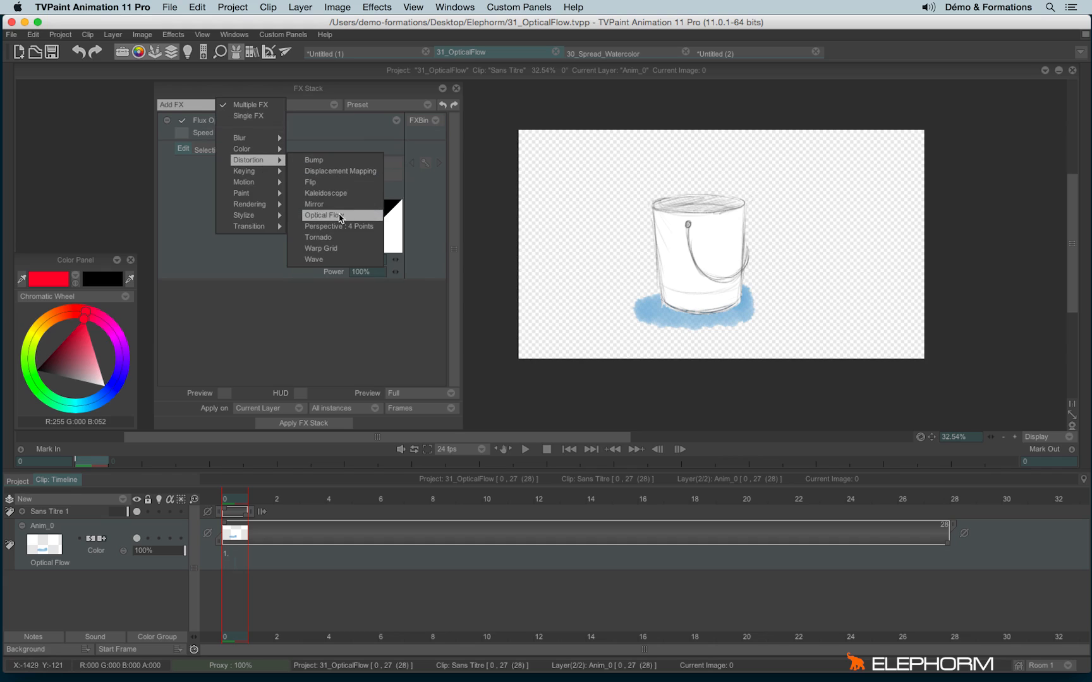
{"action": "mouse_move", "coordinate": [358, 220]}
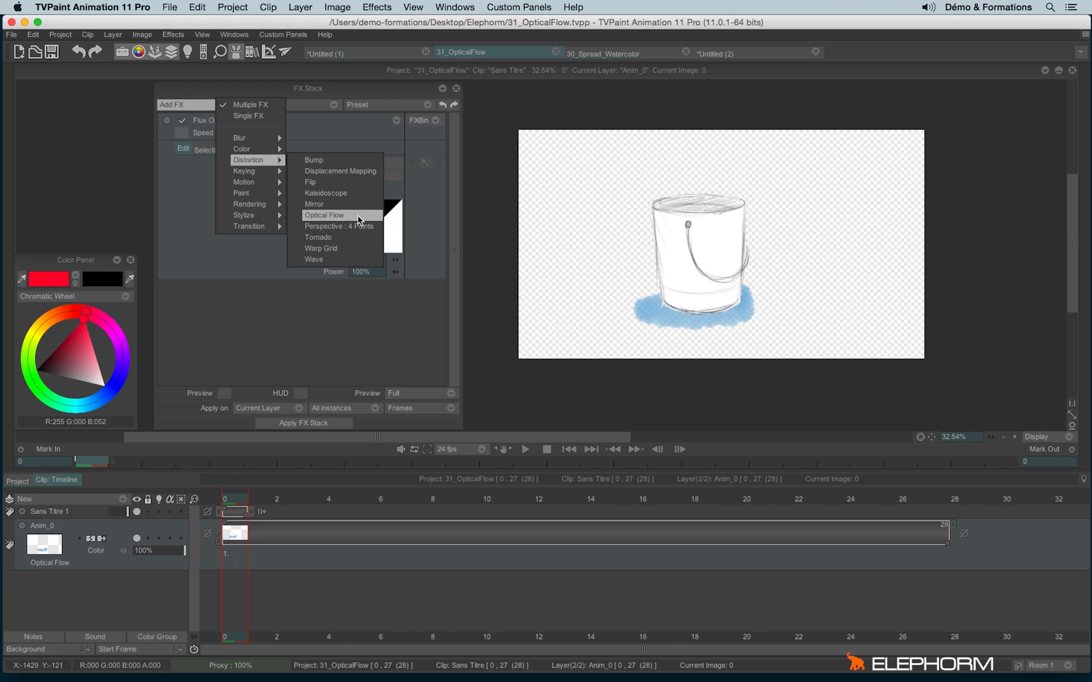
{"action": "left_click", "coordinate": [325, 215]}
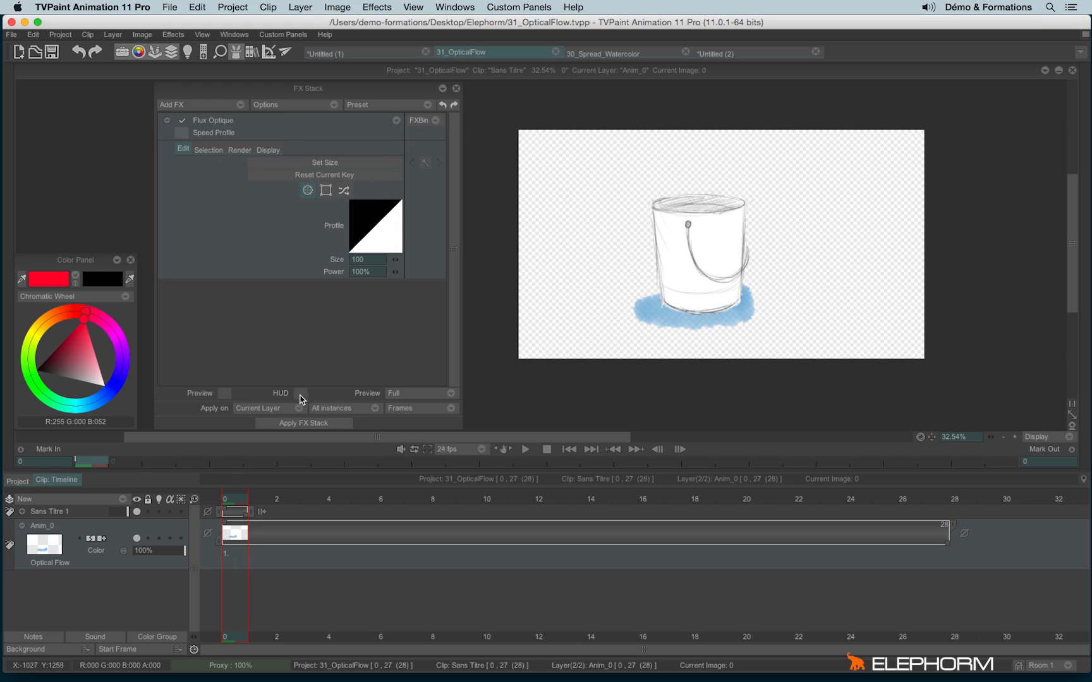
Turn on the HUD guides and stroke the flow outward around the bucket's base to disperse the water.
{"action": "left_click", "coordinate": [224, 393]}
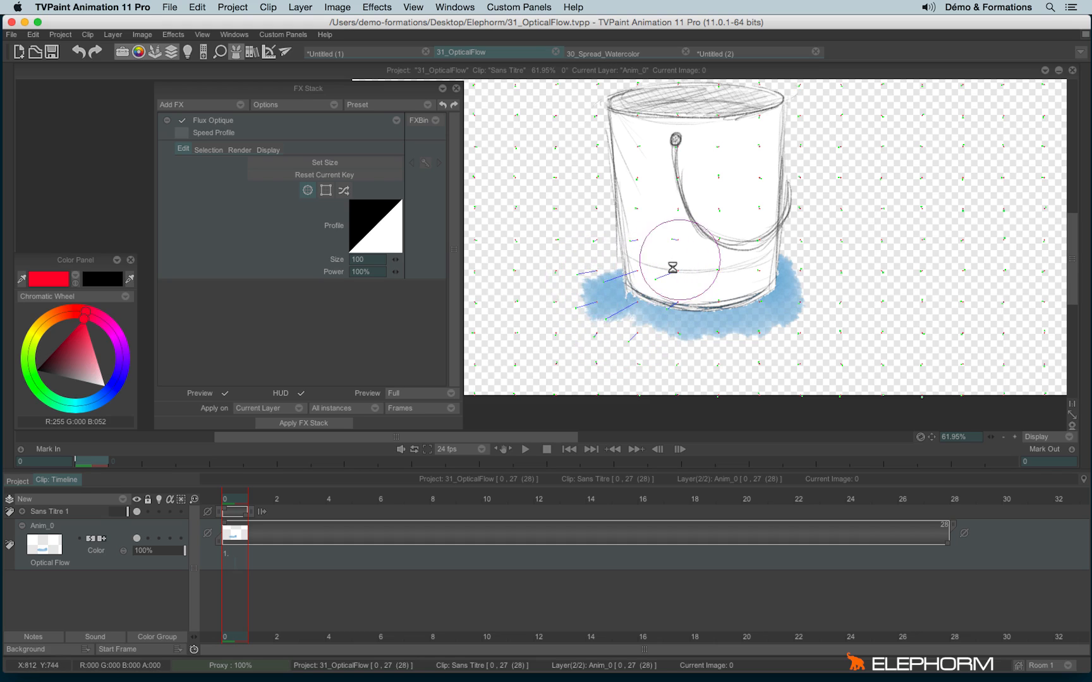
{"action": "left_click_drag", "start_coordinate": [679, 262], "coordinate": [752, 341]}
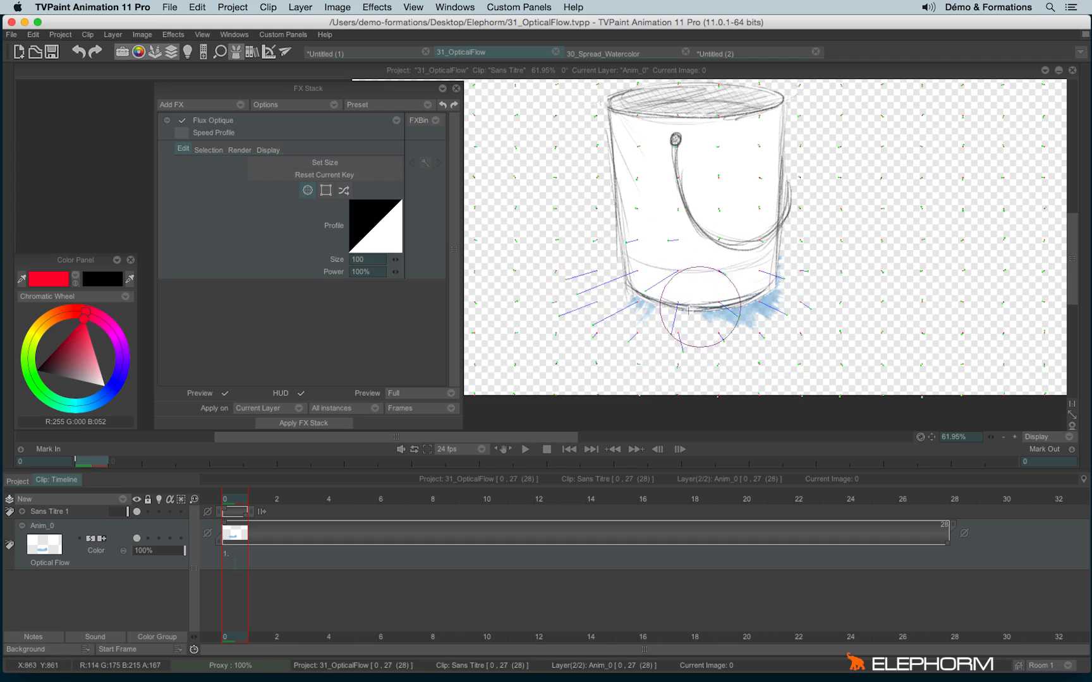
{"action": "left_click_drag", "start_coordinate": [690, 309], "coordinate": [732, 355]}
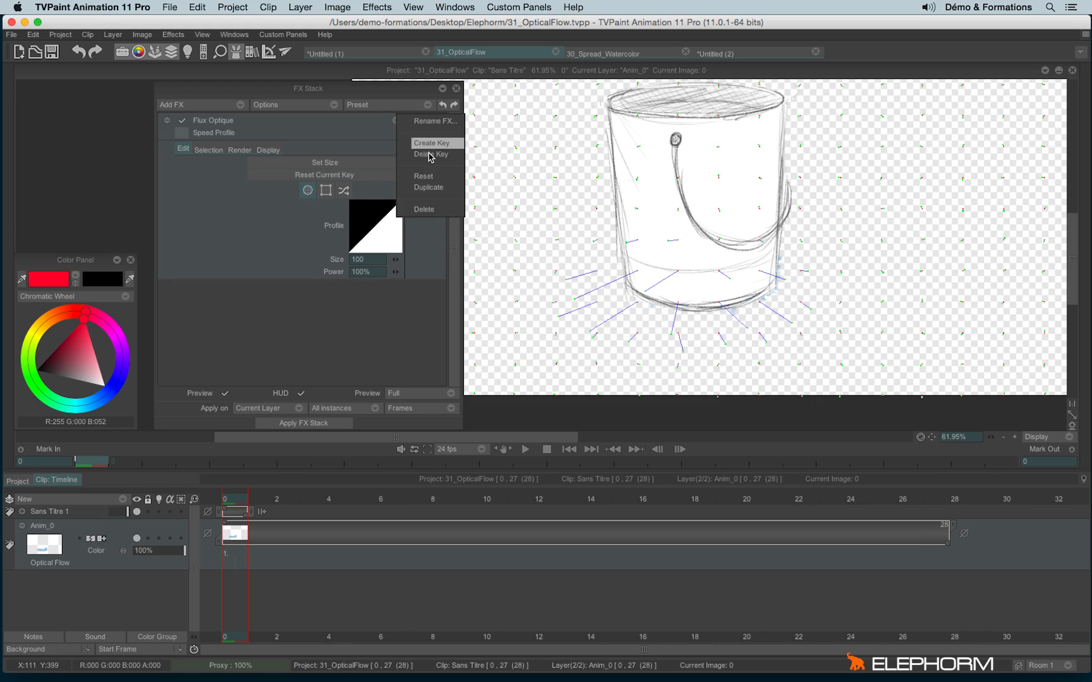
Create a flow key at image 0, then at image 27 push the water out to the left.
{"action": "left_click", "coordinate": [433, 143]}
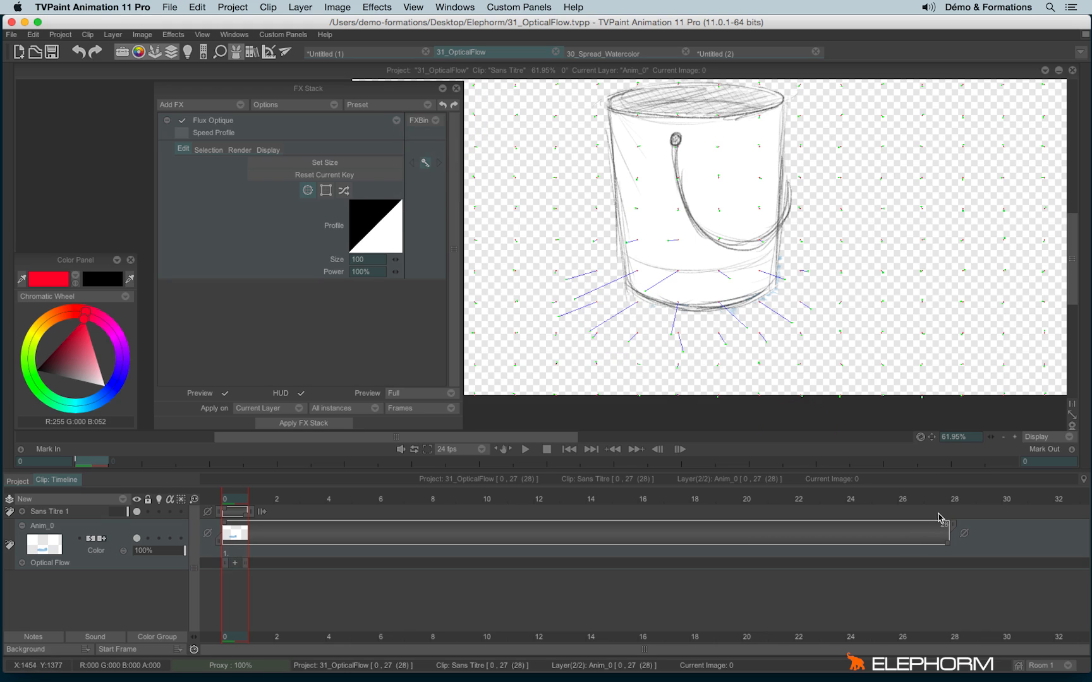
{"action": "mouse_move", "coordinate": [950, 513]}
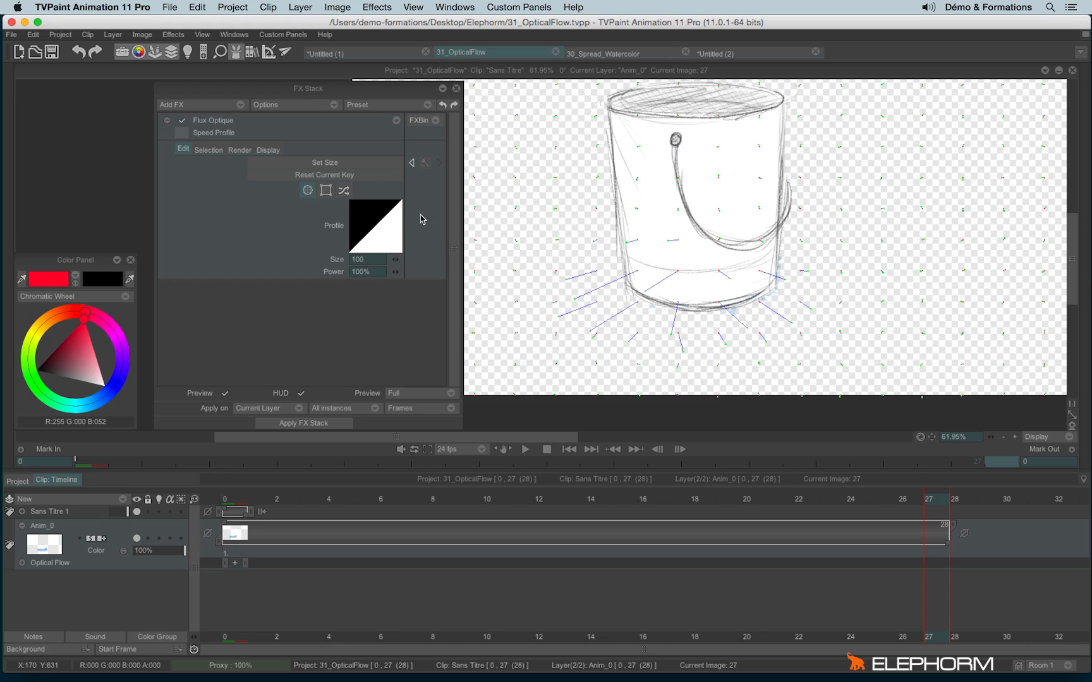
{"action": "mouse_move", "coordinate": [399, 125]}
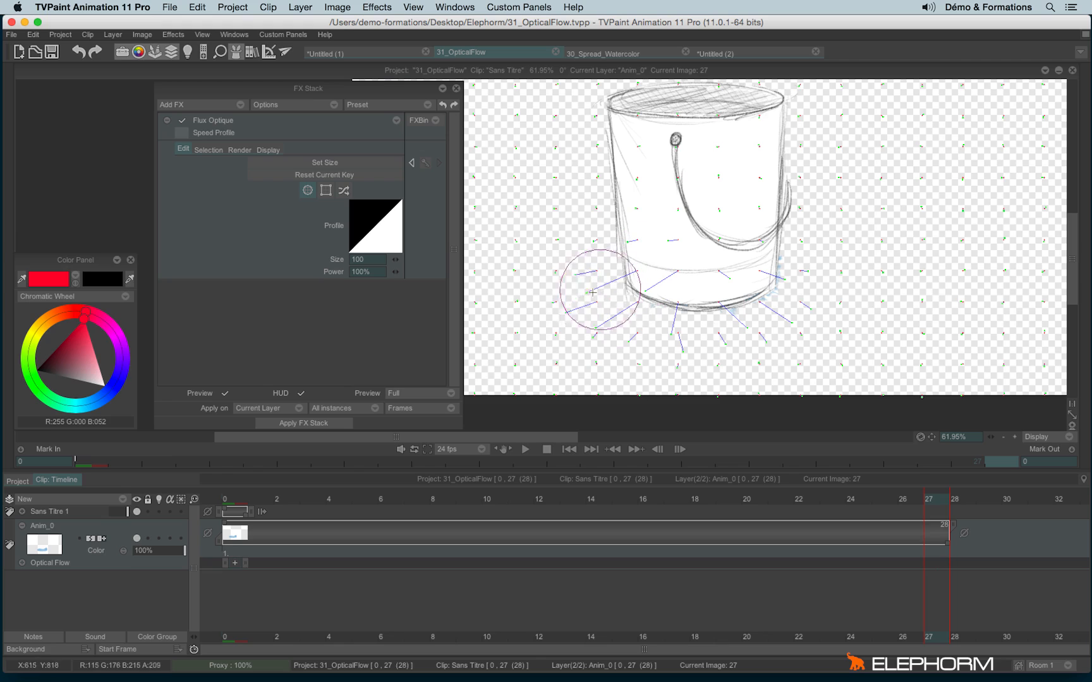
{"action": "left_click_drag", "start_coordinate": [591, 292], "coordinate": [675, 277]}
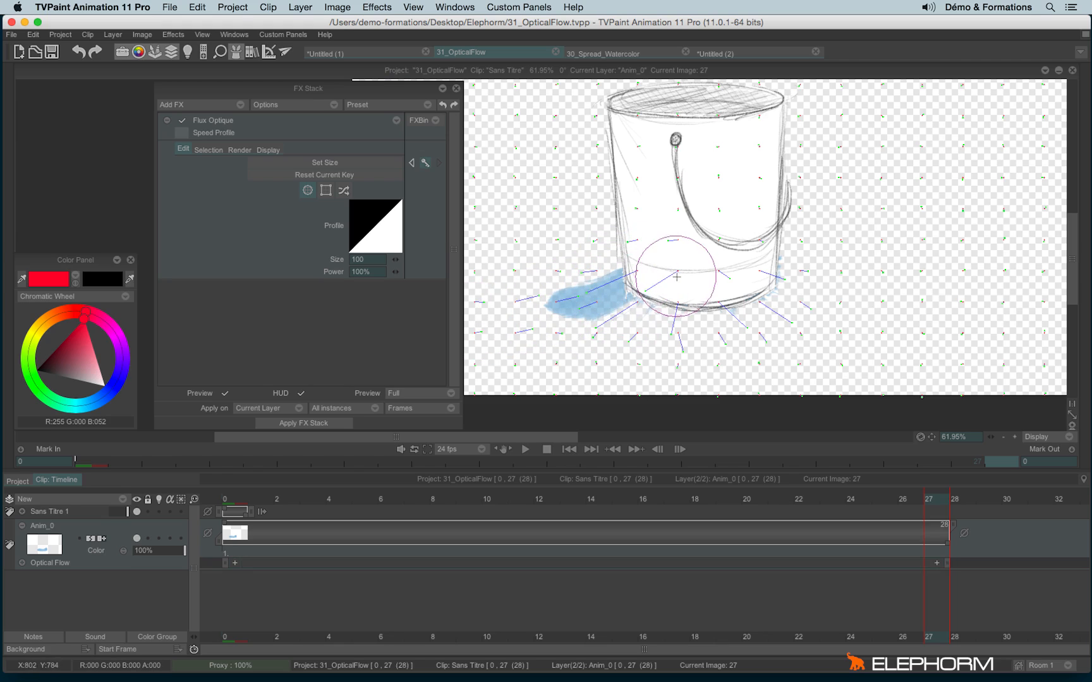